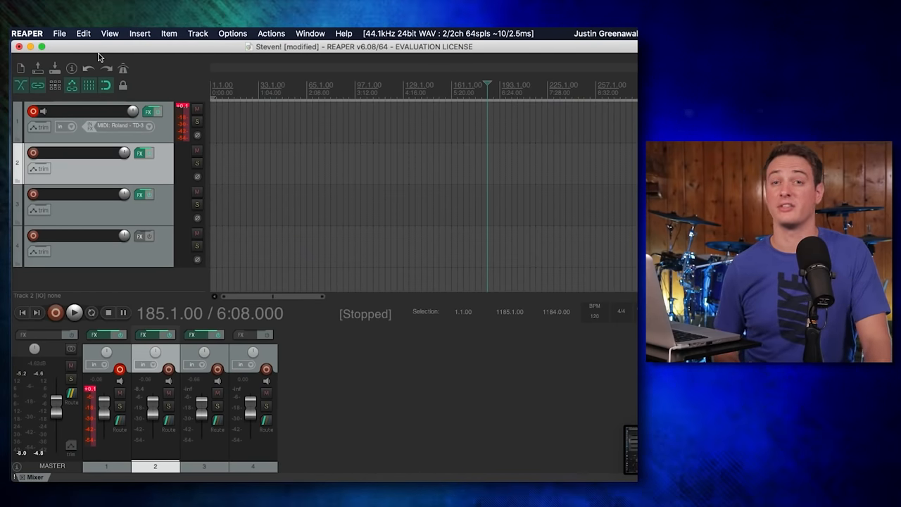
mouse_move(138, 237)
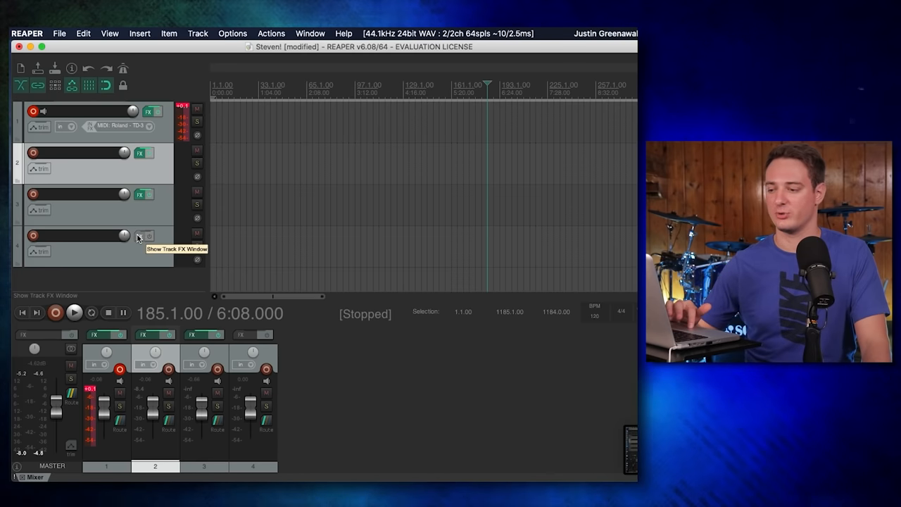
Step: Bring up Track 4's Add FX dialog listing the installed VSTi drum plugins
click(143, 235)
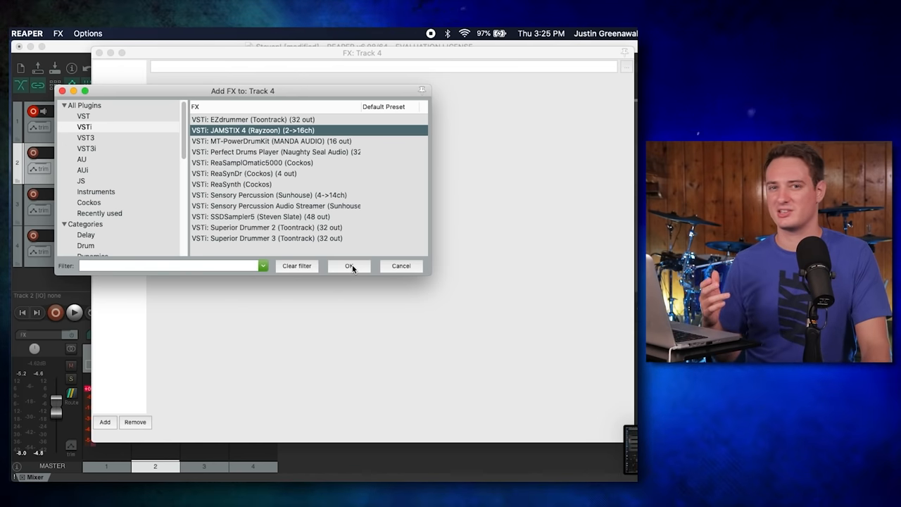
Step: Insert VSTi: JAMSTIX 4 as the instrument on Track 4
click(349, 264)
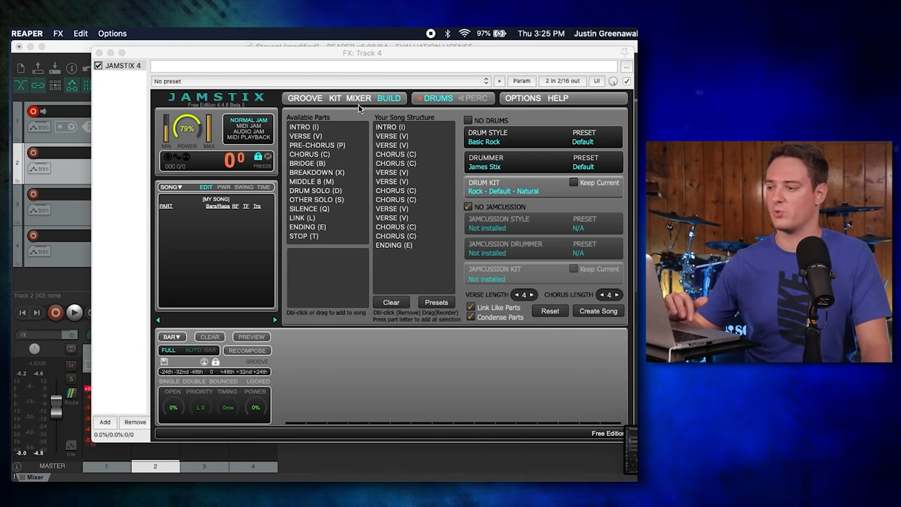
mouse_move(411, 95)
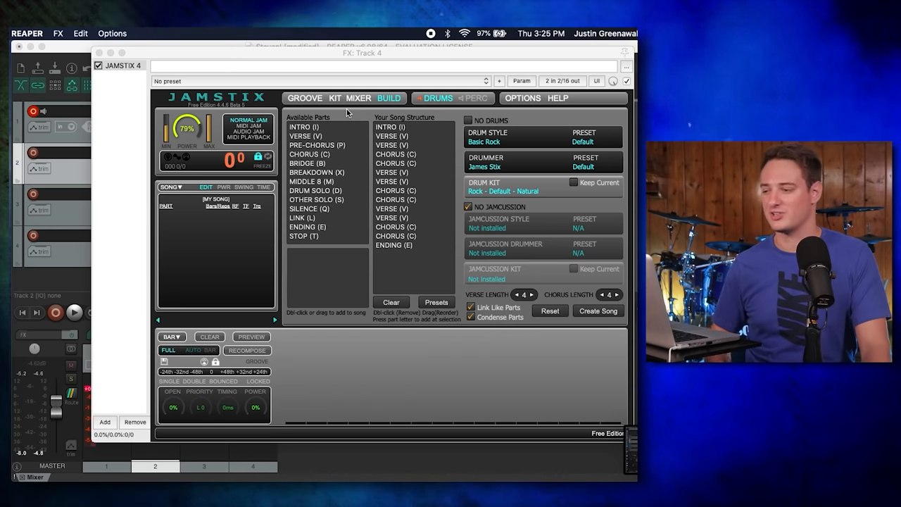
Step: Load the Funky - Dry kit from the Funk category on JAMSTIX's KIT page
click(335, 99)
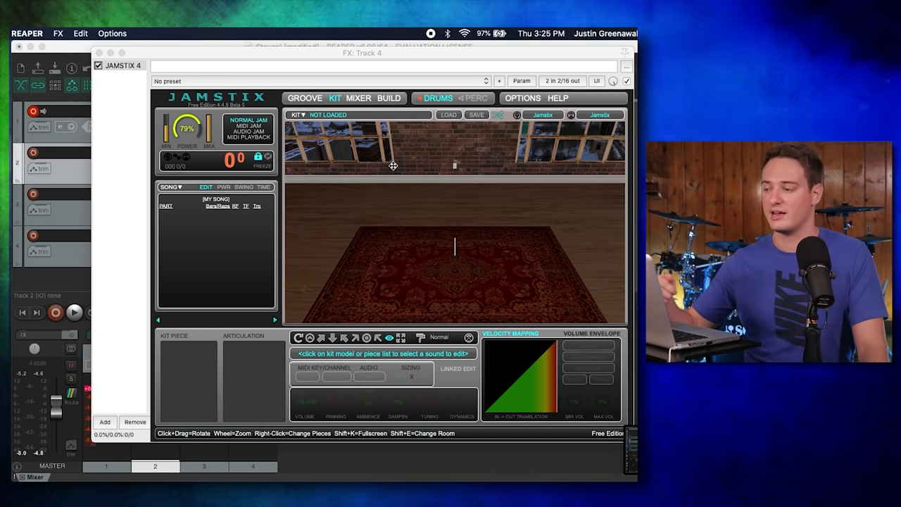
mouse_move(375, 294)
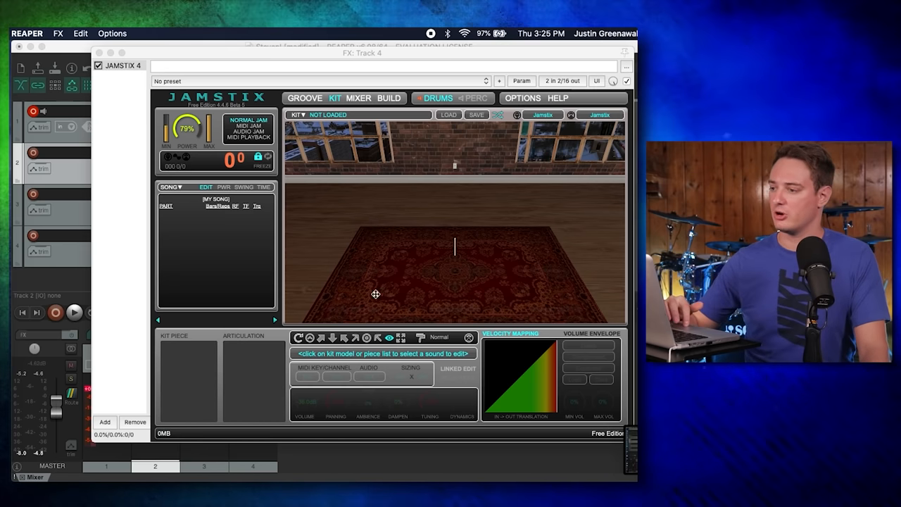
mouse_move(456, 242)
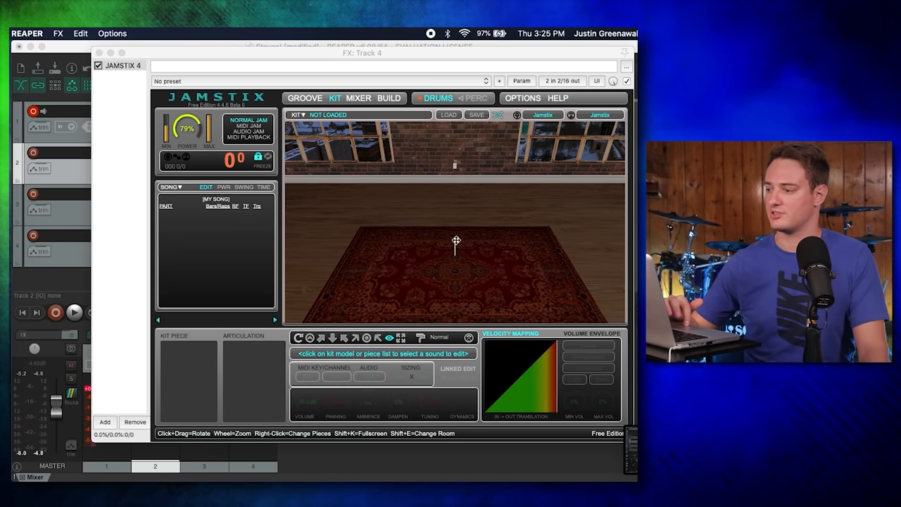
click(448, 116)
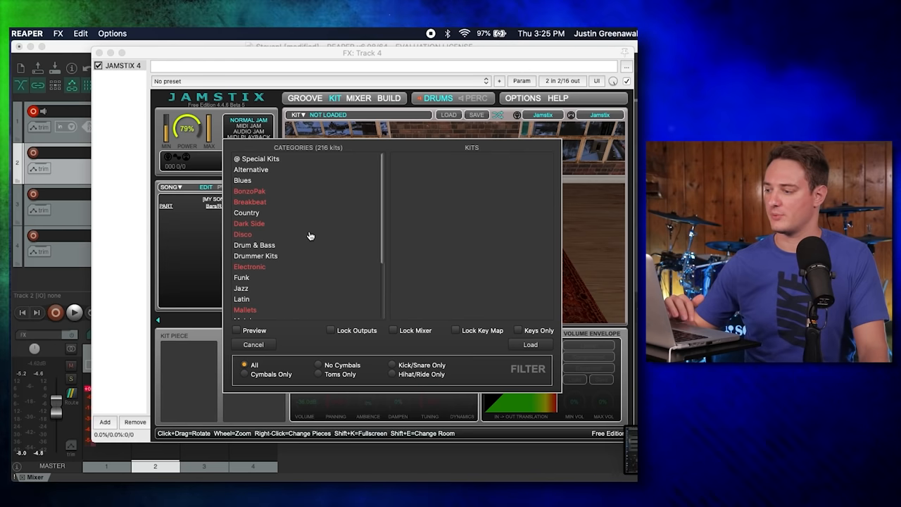
scroll(down, 3)
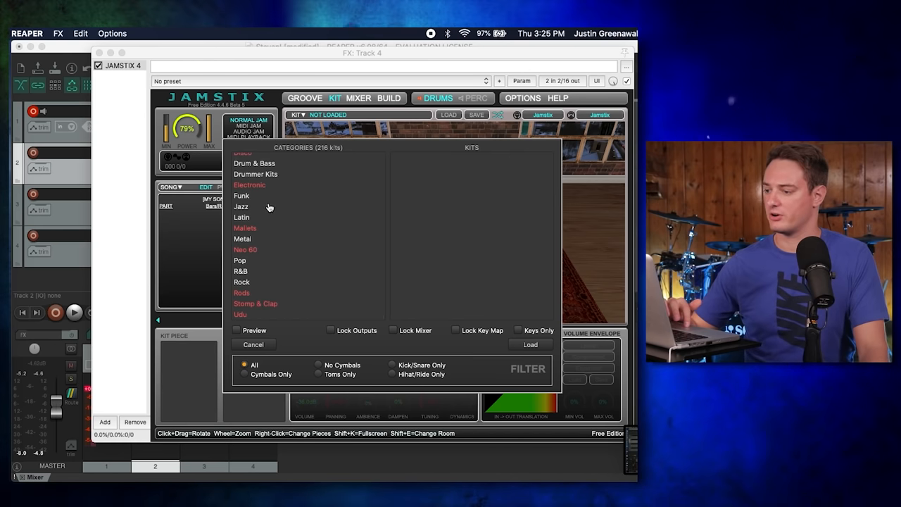
click(241, 194)
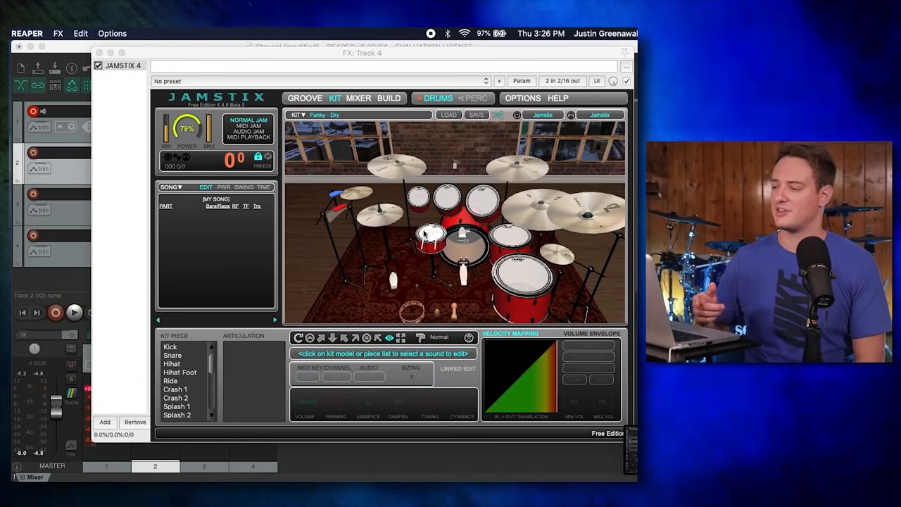
Step: Inspect the crash and closed hi-hat kit pieces, visit Options, and review velocity mapping back on Kit
click(175, 374)
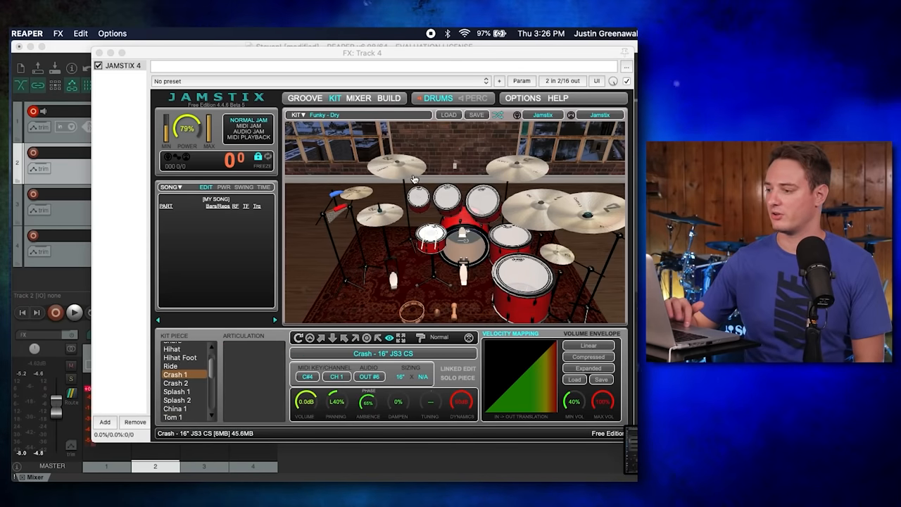
click(172, 349)
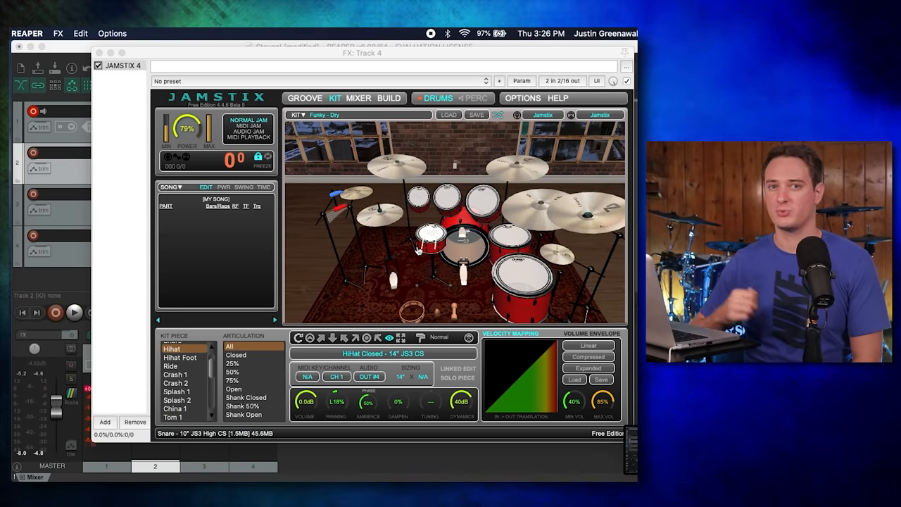
click(522, 99)
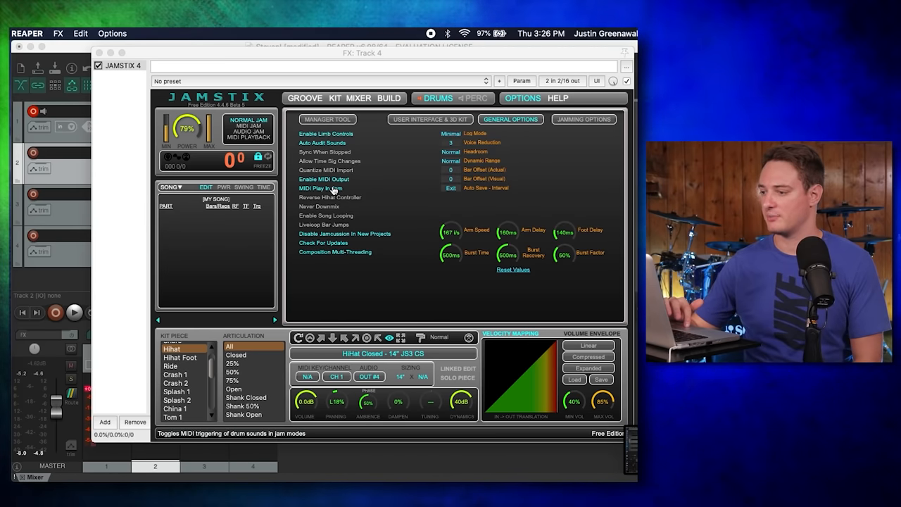
mouse_move(304, 98)
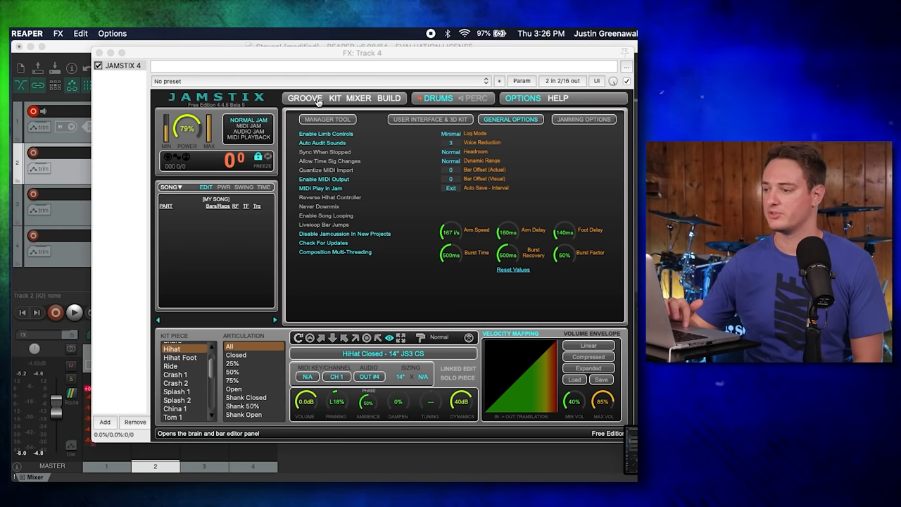
click(335, 99)
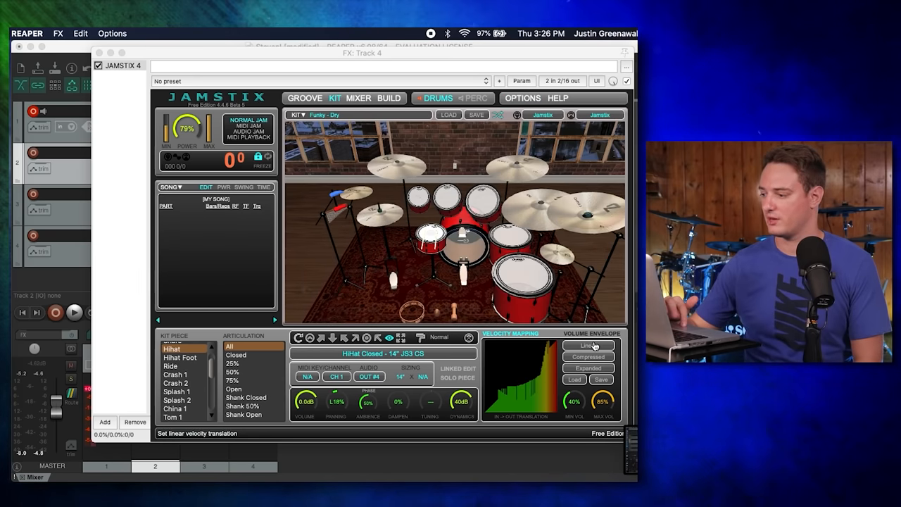
mouse_move(363, 256)
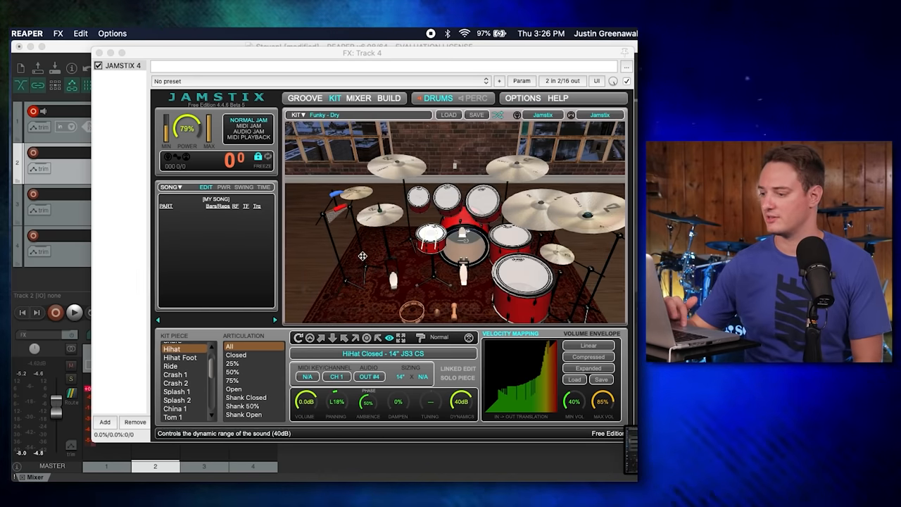
click(357, 99)
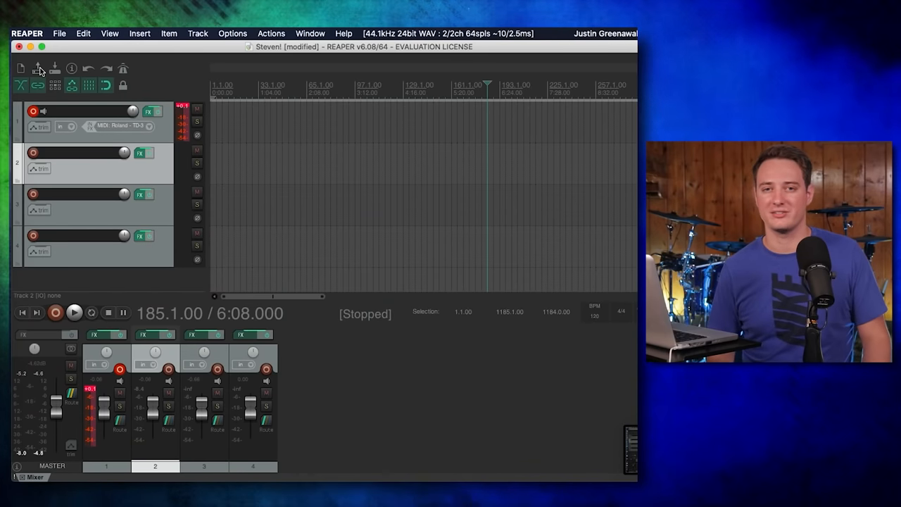
Step: Show MT-PowerDrumKit 2's per-drum mixer on Track 3
click(144, 195)
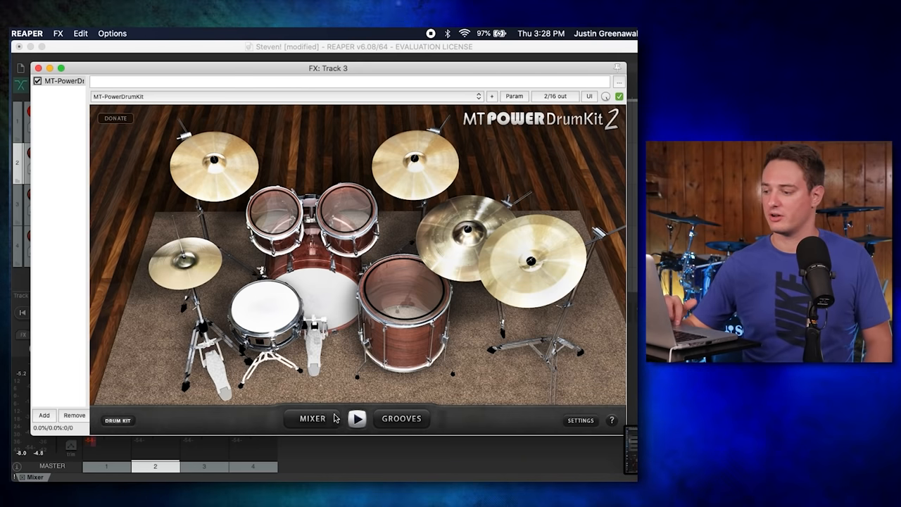
click(311, 418)
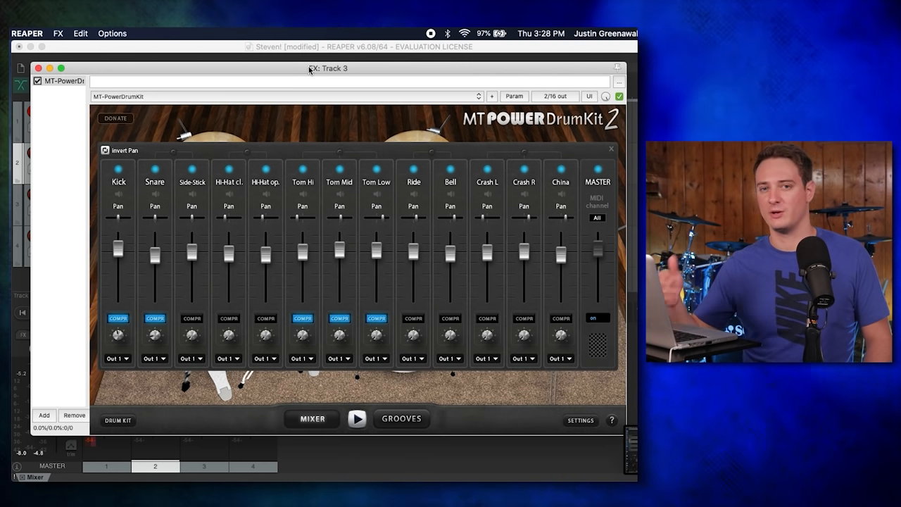
mouse_move(282, 31)
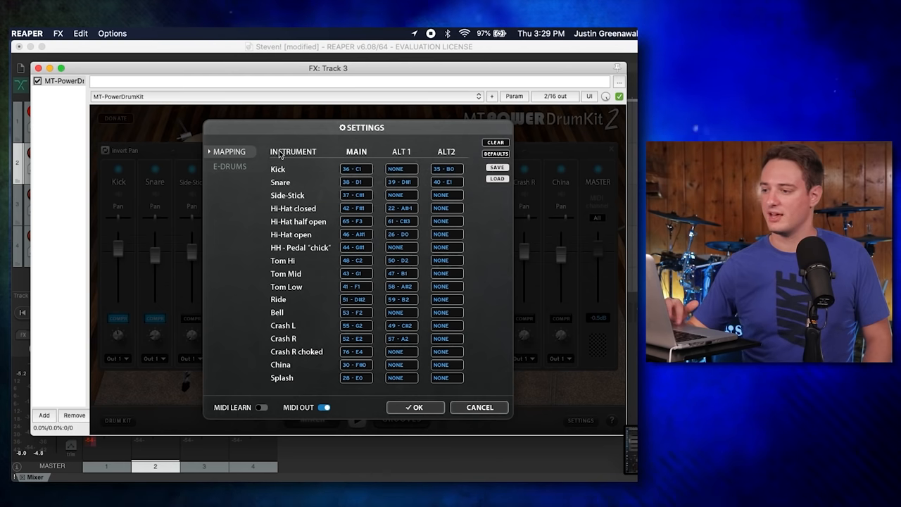
Step: Review E-DRUMS hi-hat pedal settings, edit Tom Hi's MAIN note with MIDI learn, and return to E-DRUMS
click(229, 166)
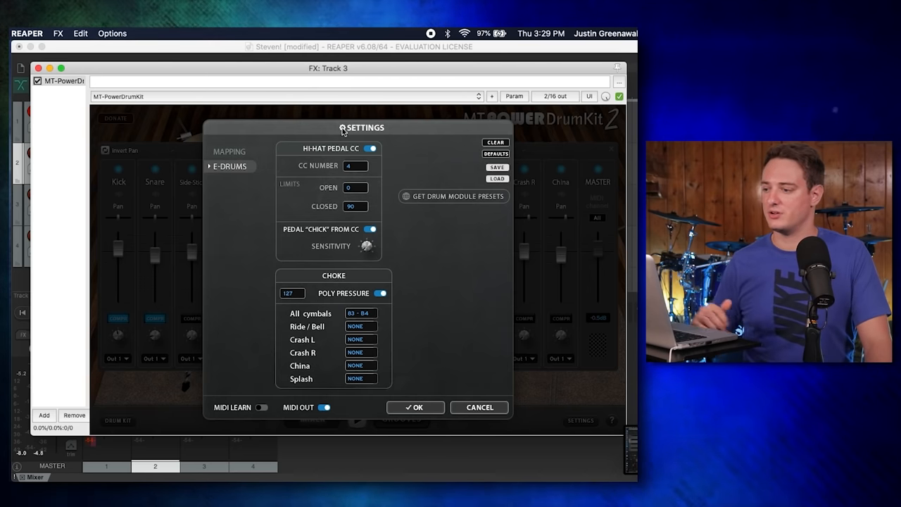
click(228, 152)
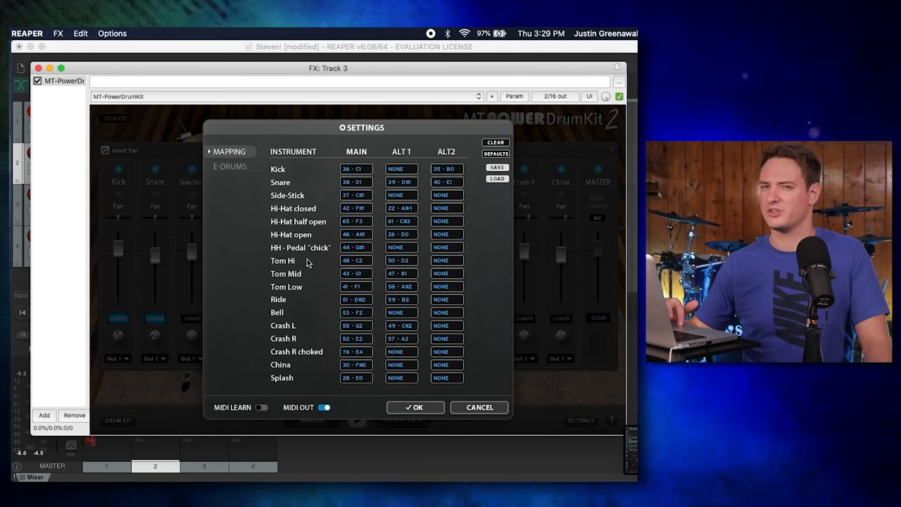
mouse_move(332, 264)
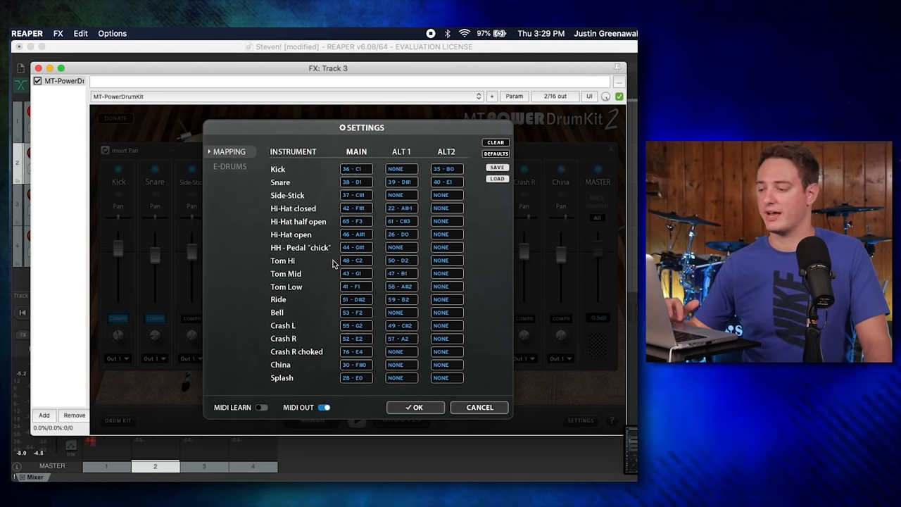
mouse_move(358, 256)
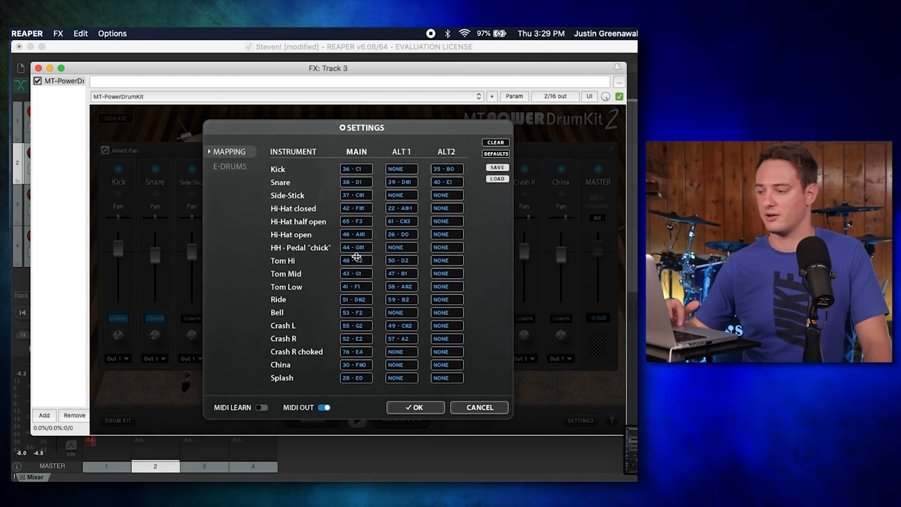
click(355, 259)
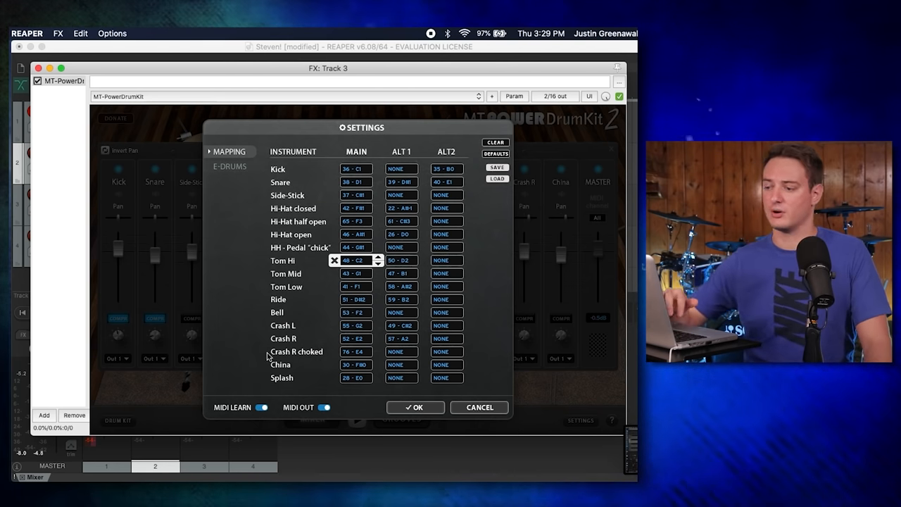
click(230, 166)
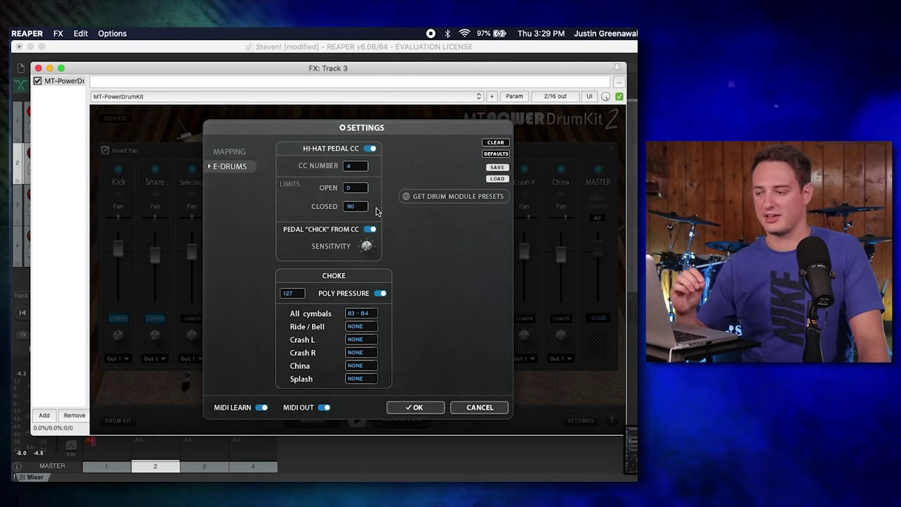
click(416, 407)
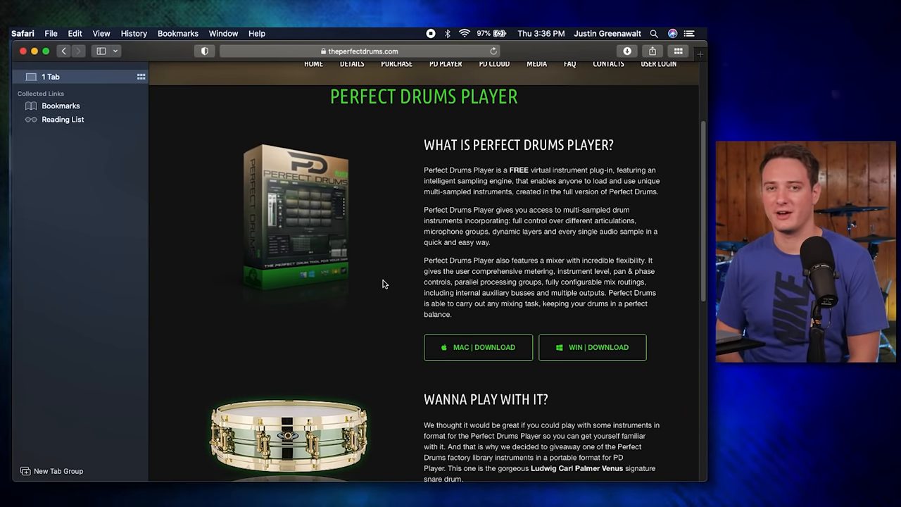
Step: Scroll the Perfect Drums Player page down to its full kit demo download section
scroll(up, 3)
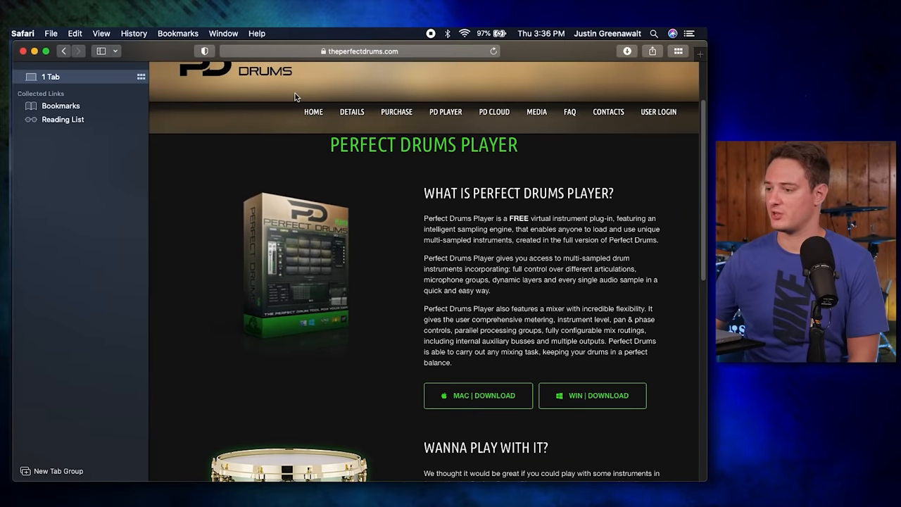
scroll(down, 3)
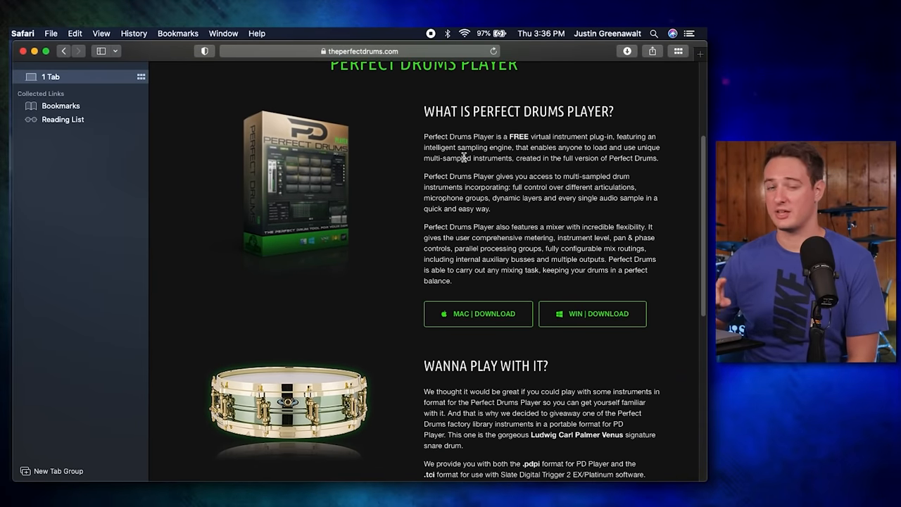
scroll(down, 3)
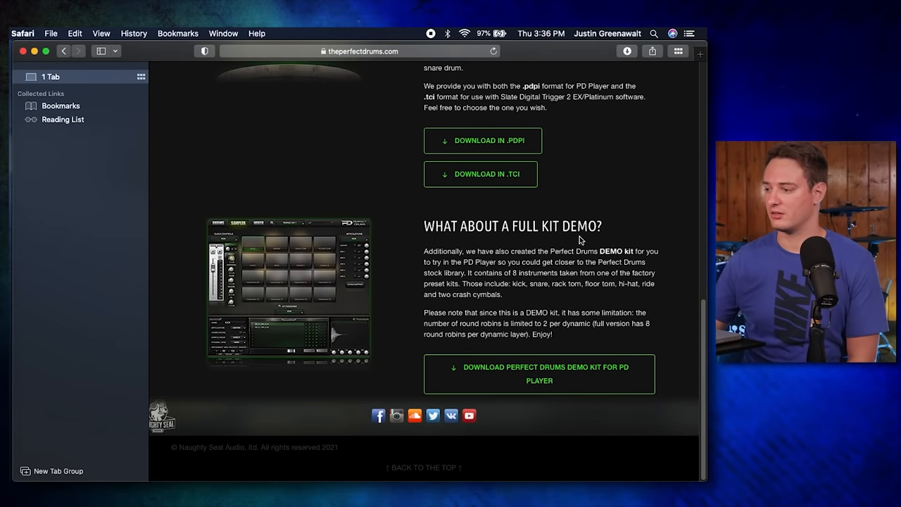
mouse_move(260, 313)
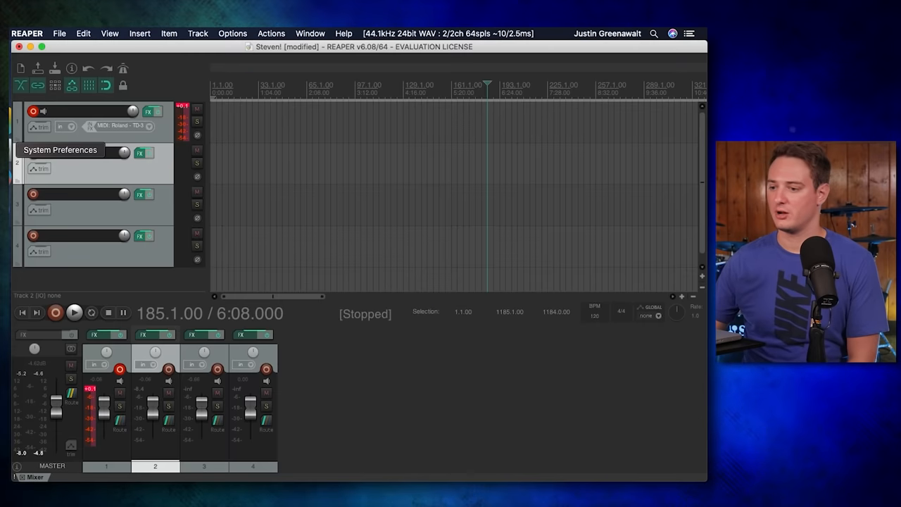
Step: Browse Perfect Drums' Mixer and Drums pages on Track 2, ending on the Sampler page
click(143, 152)
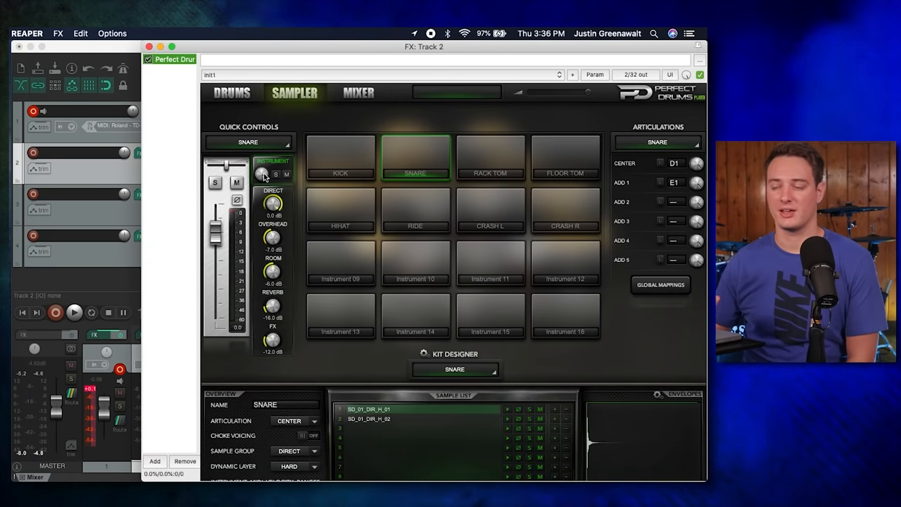
click(357, 93)
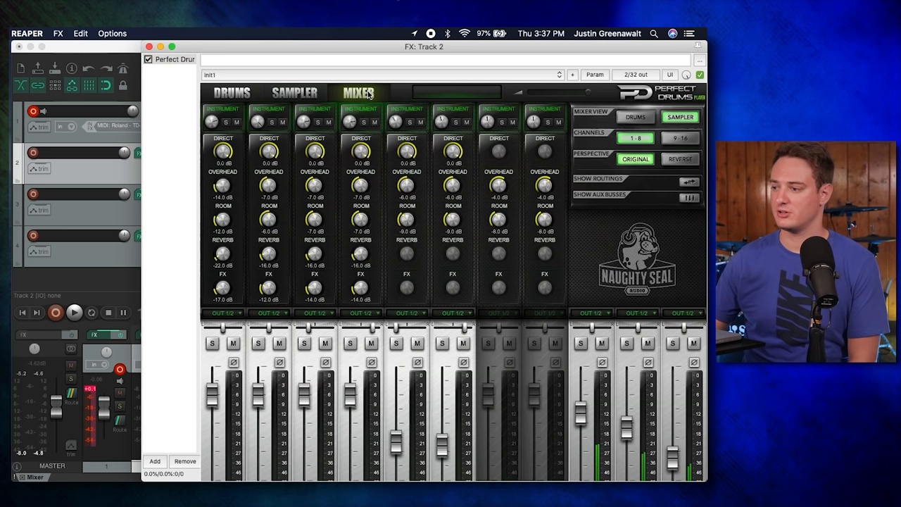
click(231, 92)
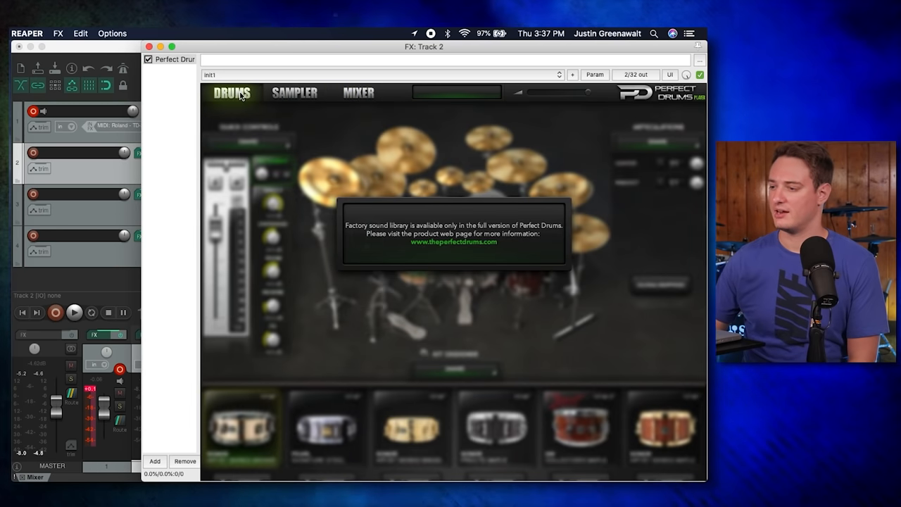
mouse_move(414, 202)
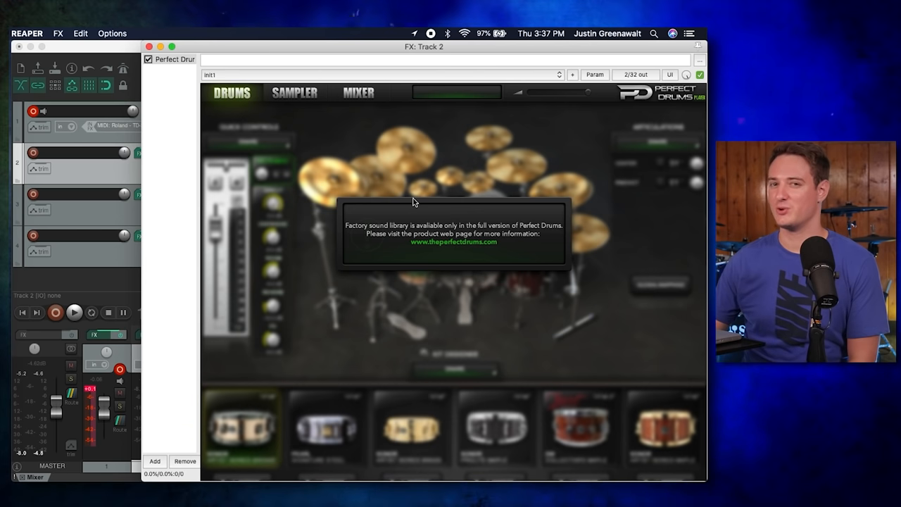
mouse_move(346, 102)
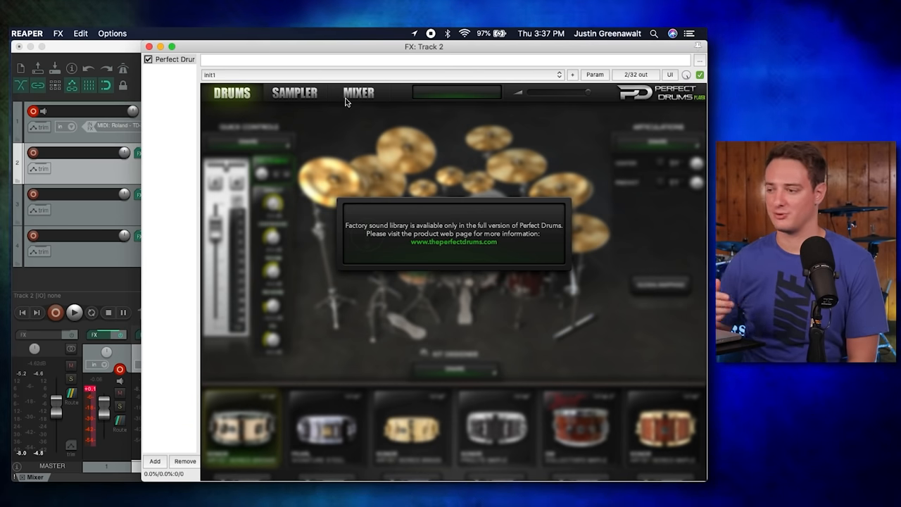
click(294, 93)
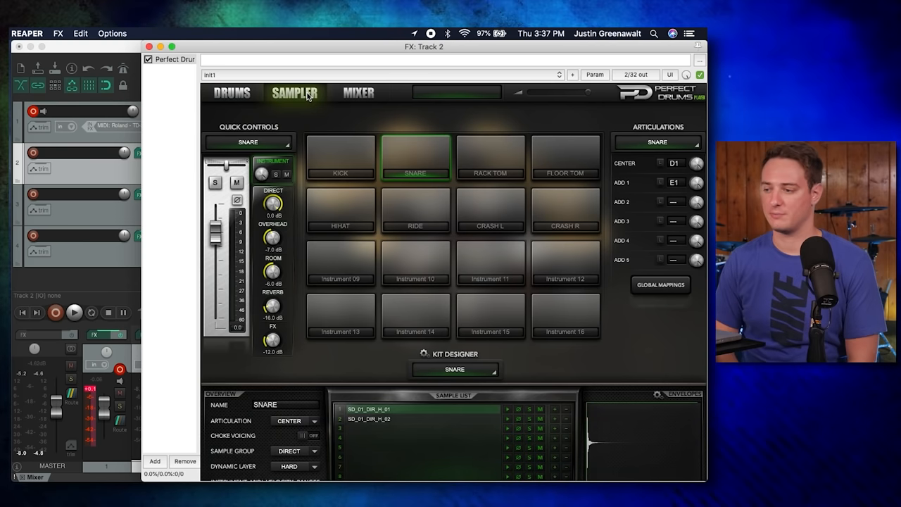
mouse_move(352, 217)
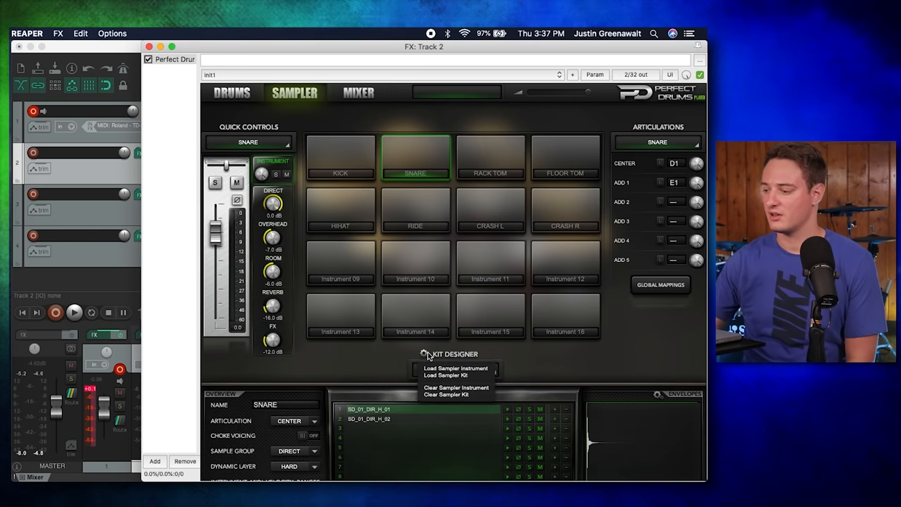
mouse_move(445, 374)
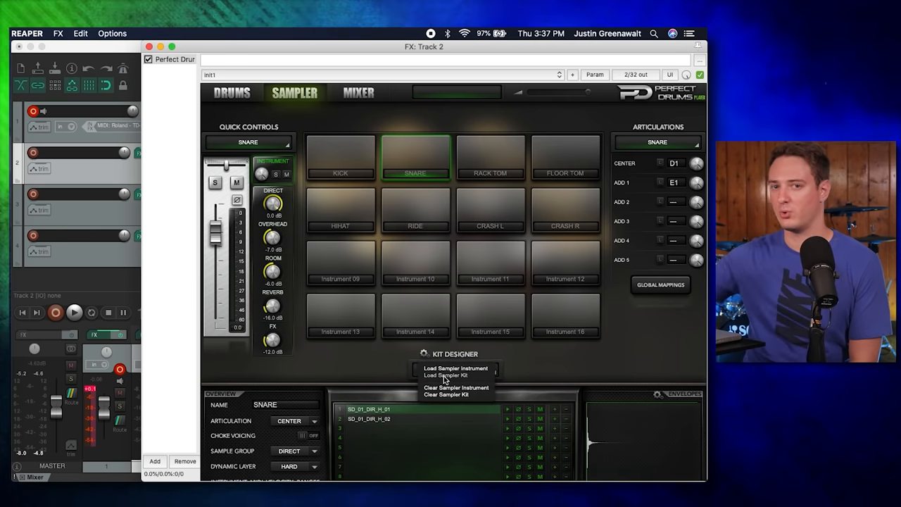
Step: Load the Perfect Kit 1 DEMO.pdpk sampler kit via Kit Designer
click(447, 375)
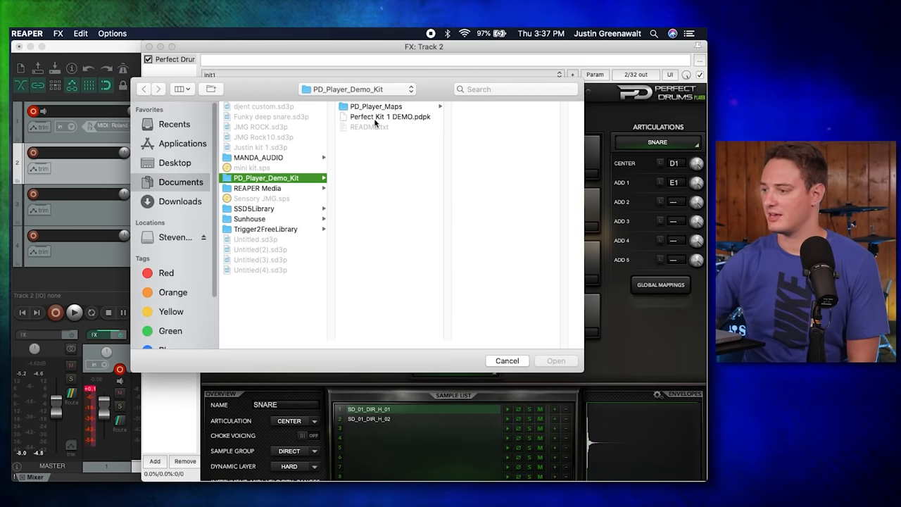
click(389, 117)
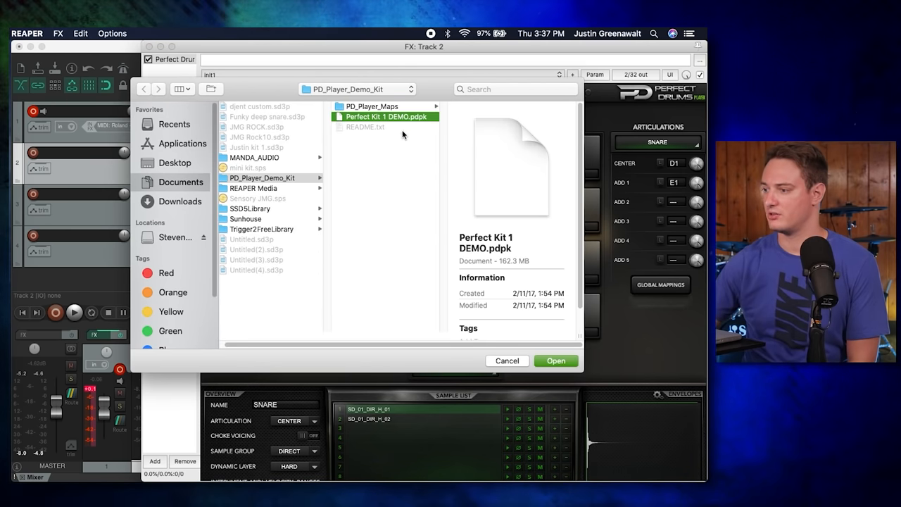
click(555, 360)
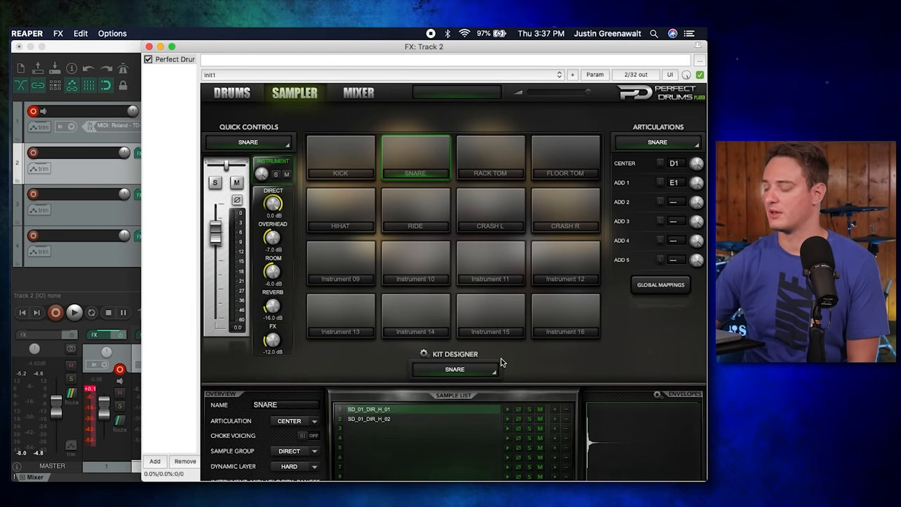
click(340, 155)
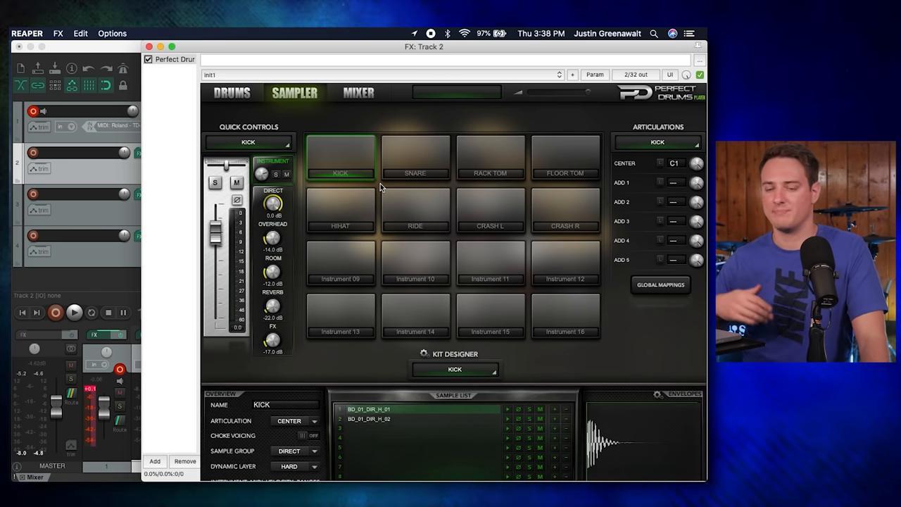
mouse_move(292, 135)
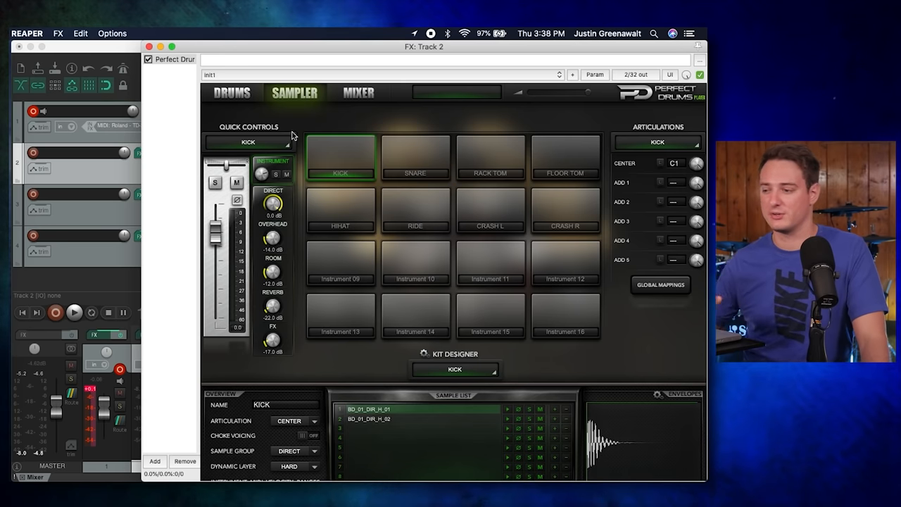
click(414, 158)
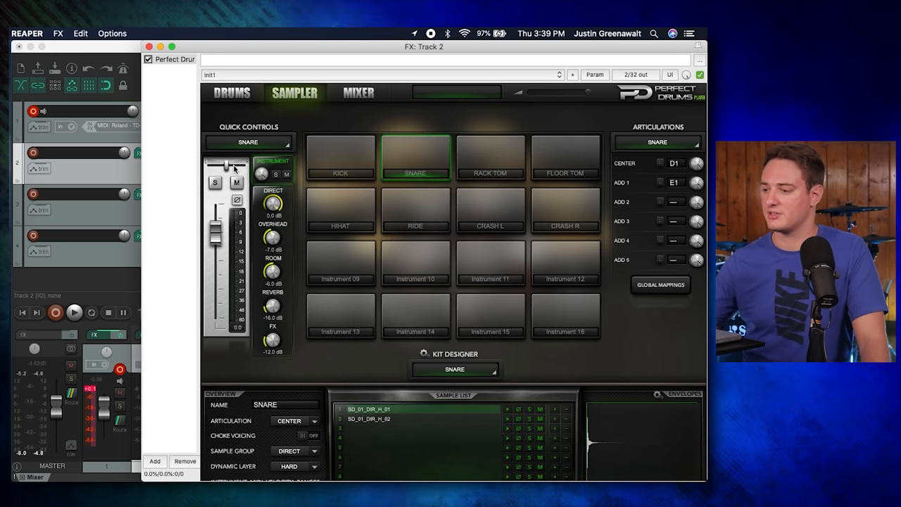
mouse_move(640, 161)
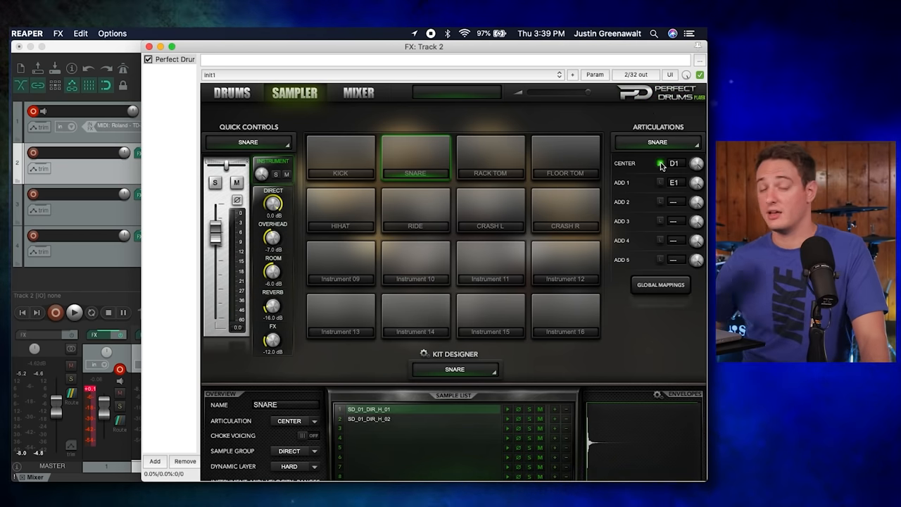
click(672, 164)
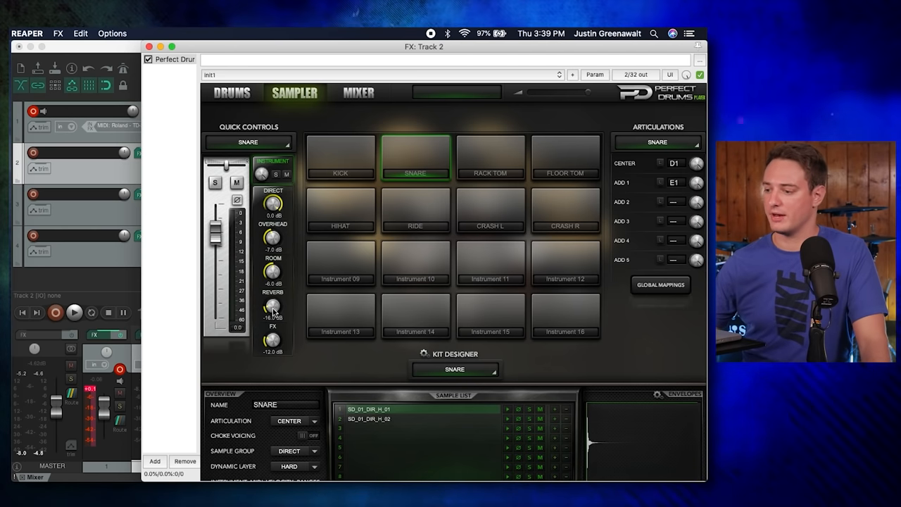
click(248, 140)
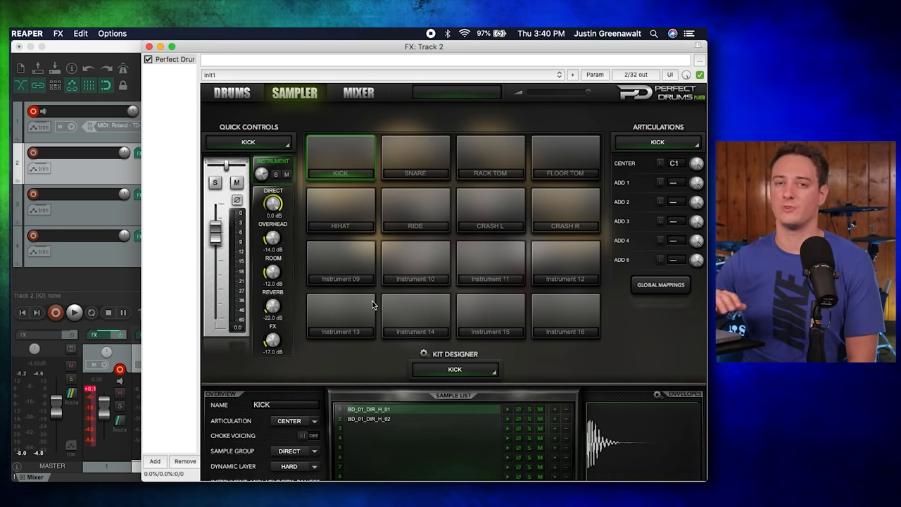
Step: Show Perfect Drums' mixer with a channel strip per kit instrument
click(357, 93)
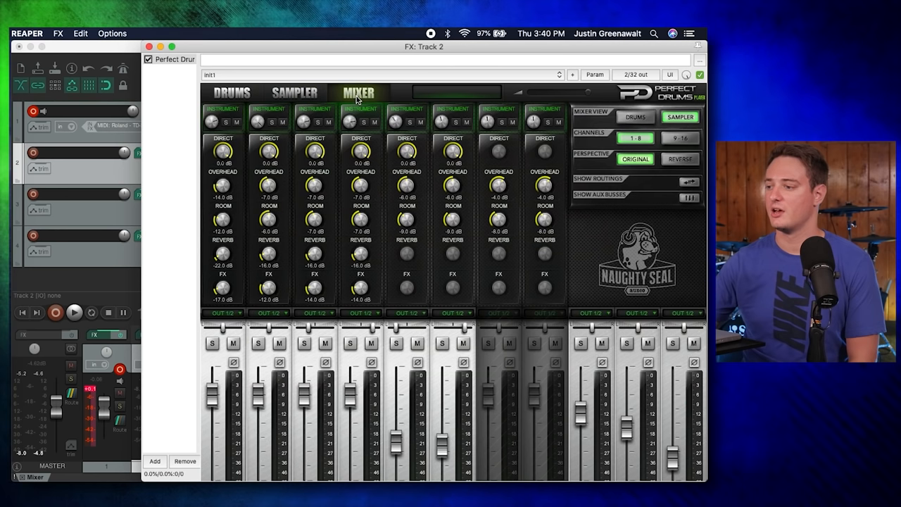
mouse_move(552, 276)
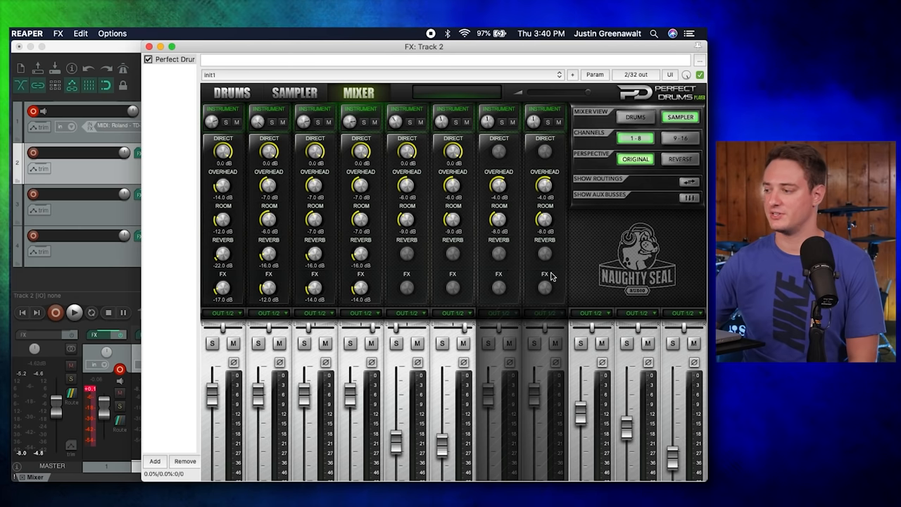
mouse_move(603, 229)
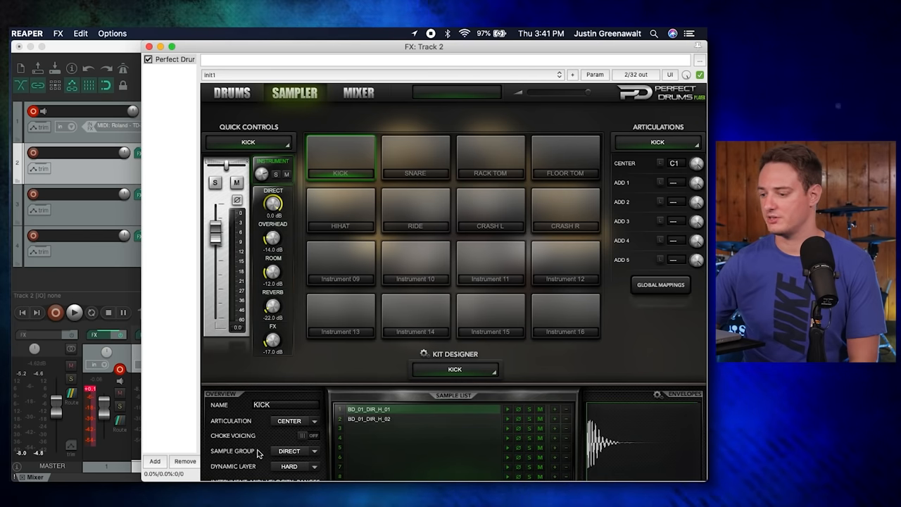
mouse_move(310, 434)
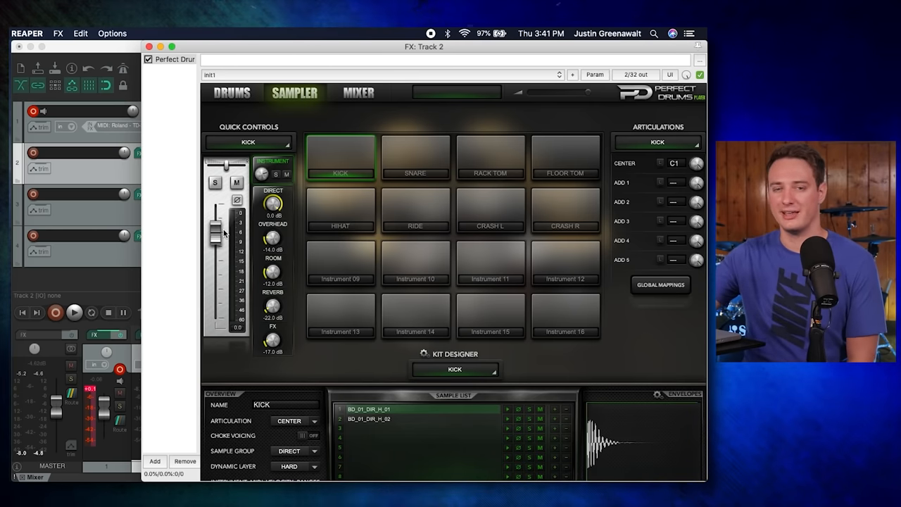
mouse_move(197, 188)
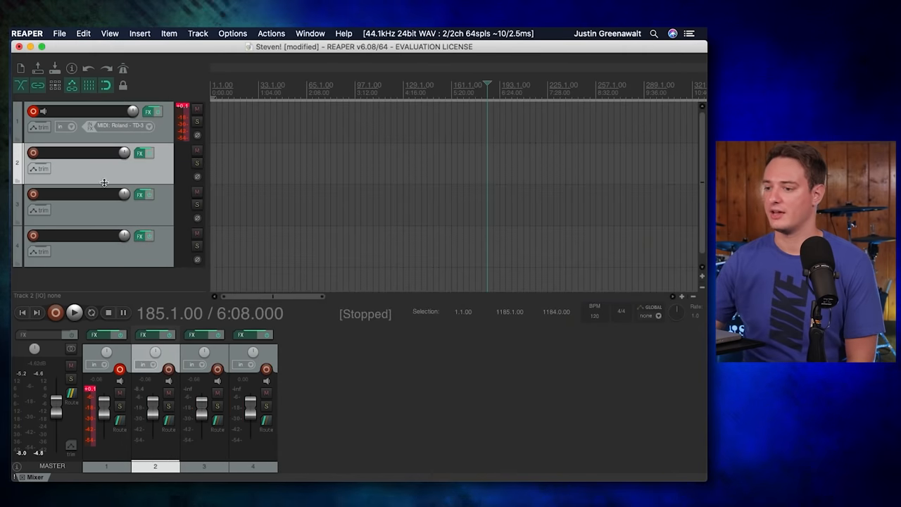
click(142, 194)
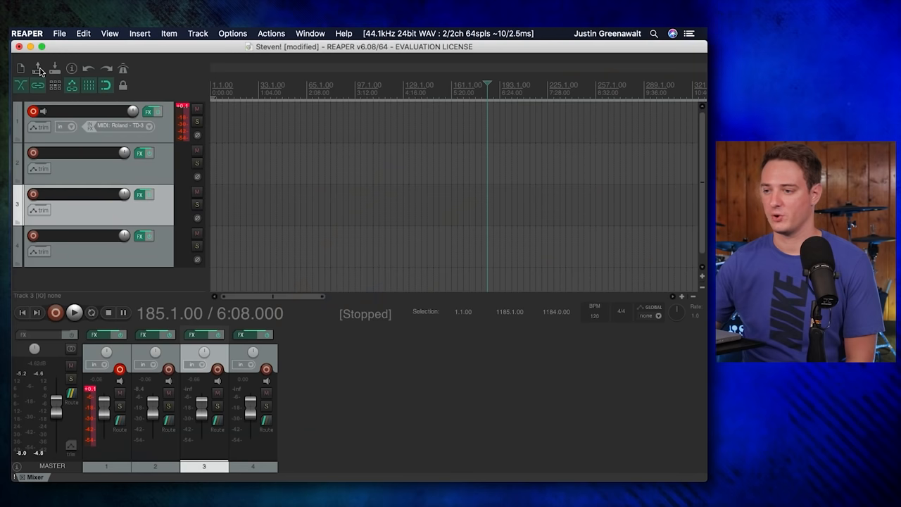
mouse_move(141, 152)
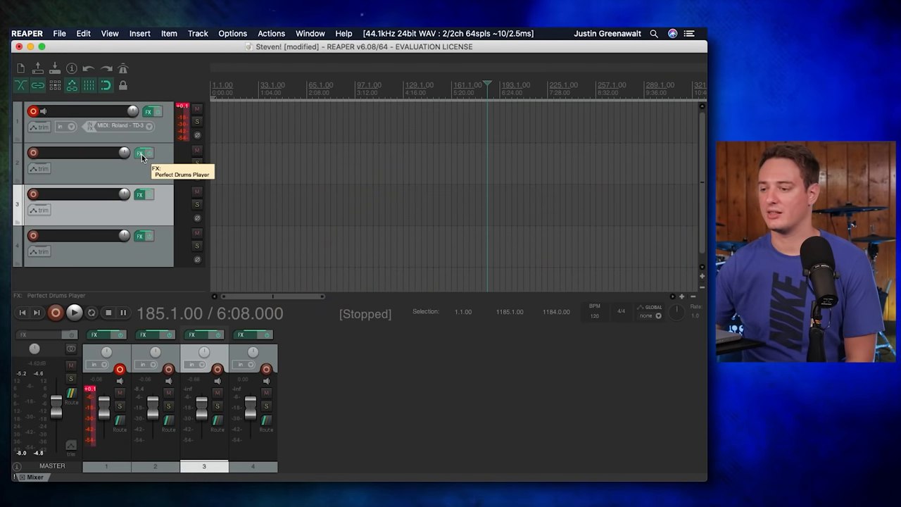
click(144, 152)
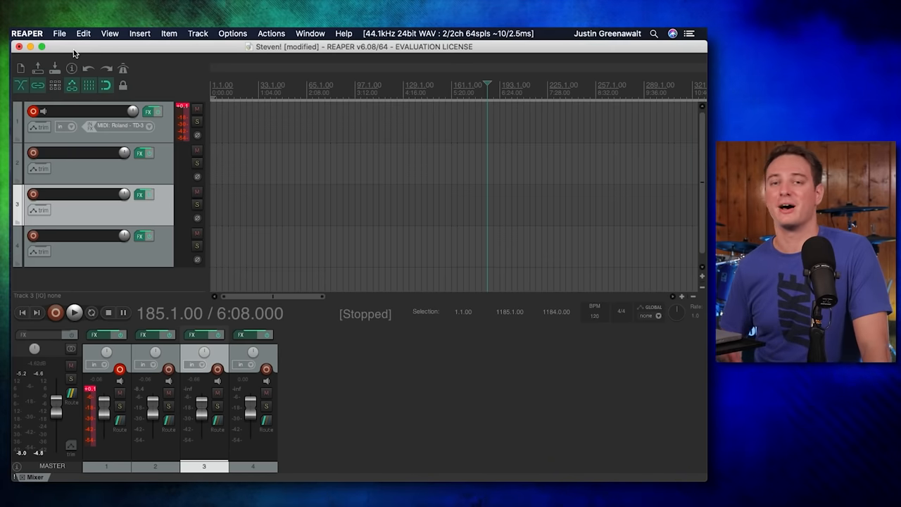
mouse_move(135, 93)
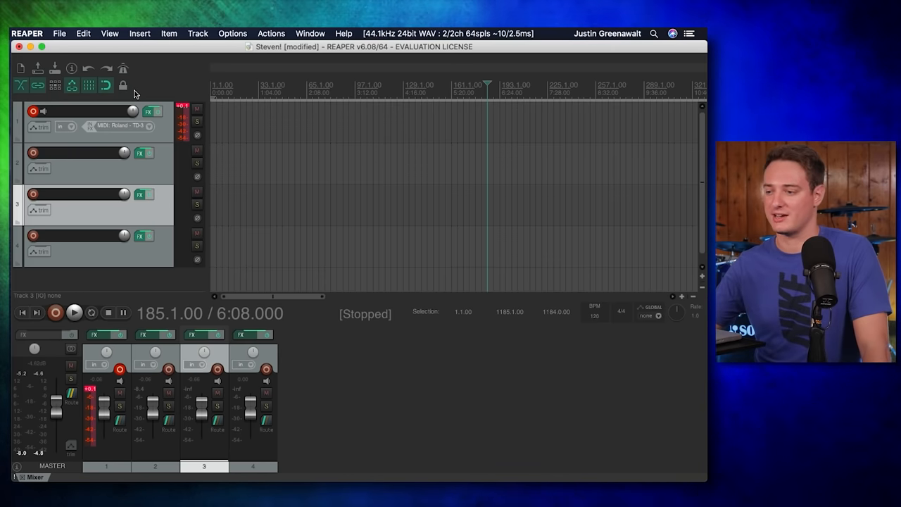
Step: Show SSD5's drum mixer with per-microphone faders on Track 1
click(144, 111)
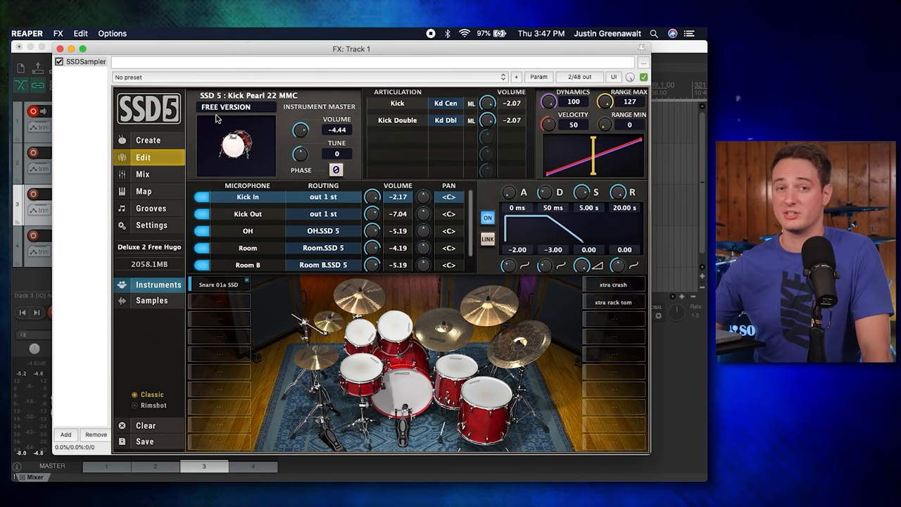
mouse_move(304, 130)
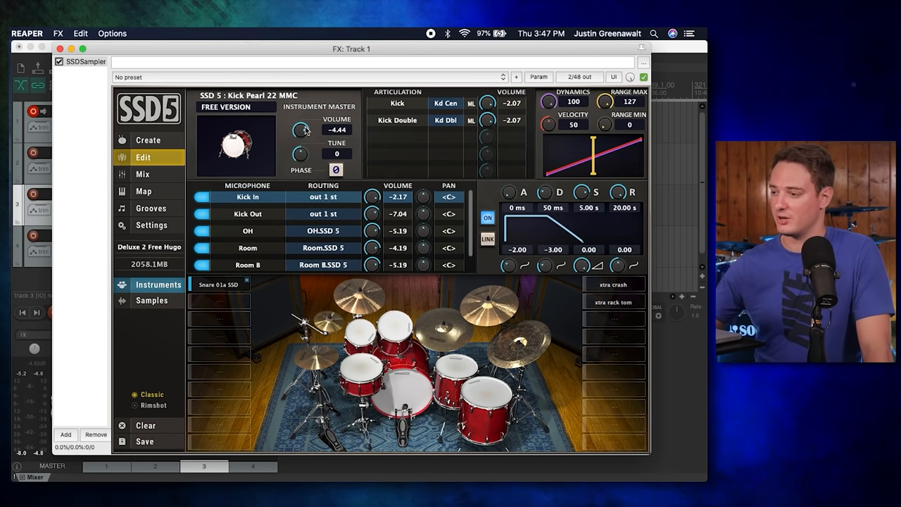
mouse_move(321, 148)
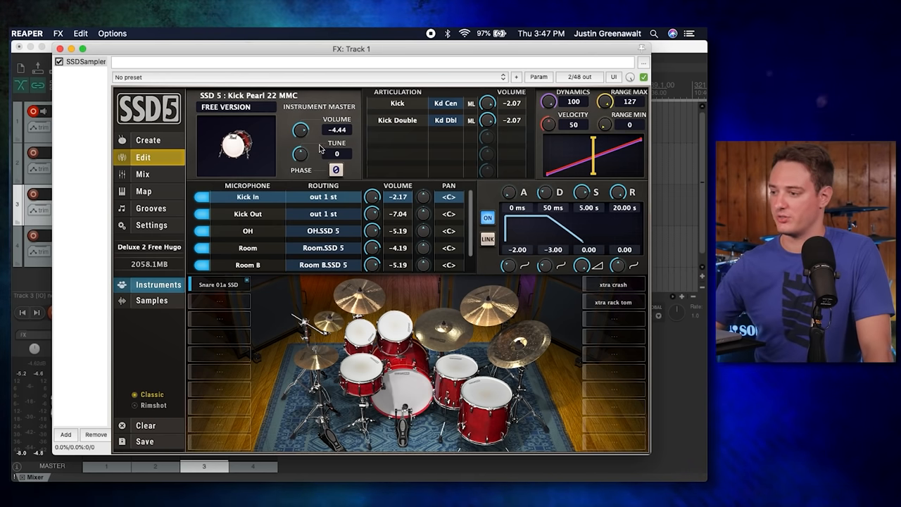
mouse_move(316, 146)
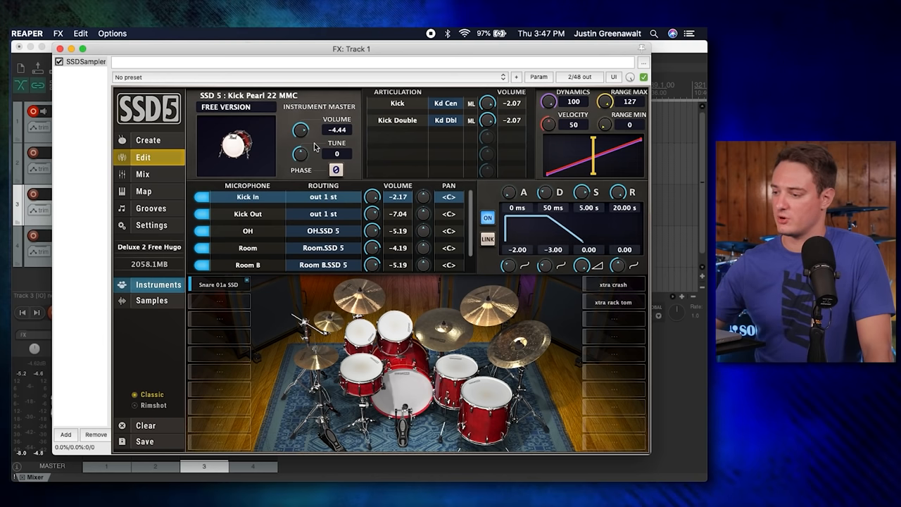
mouse_move(275, 214)
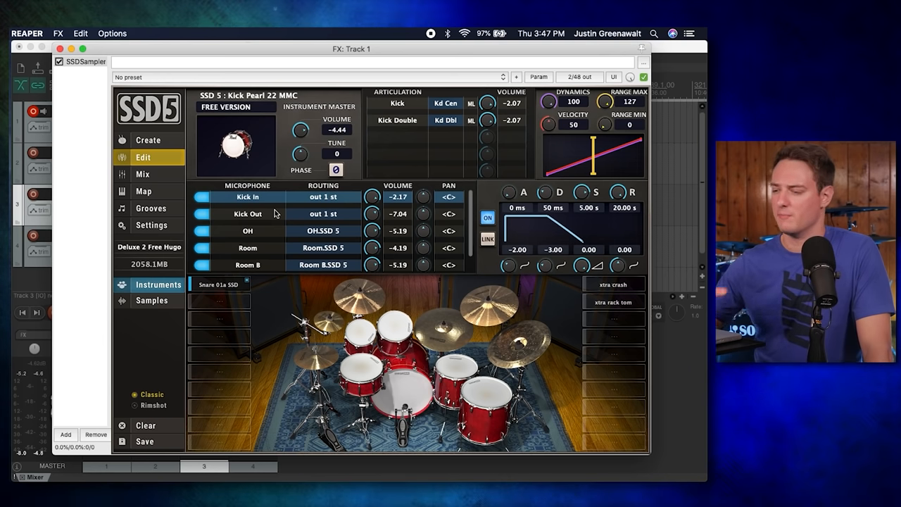
mouse_move(270, 180)
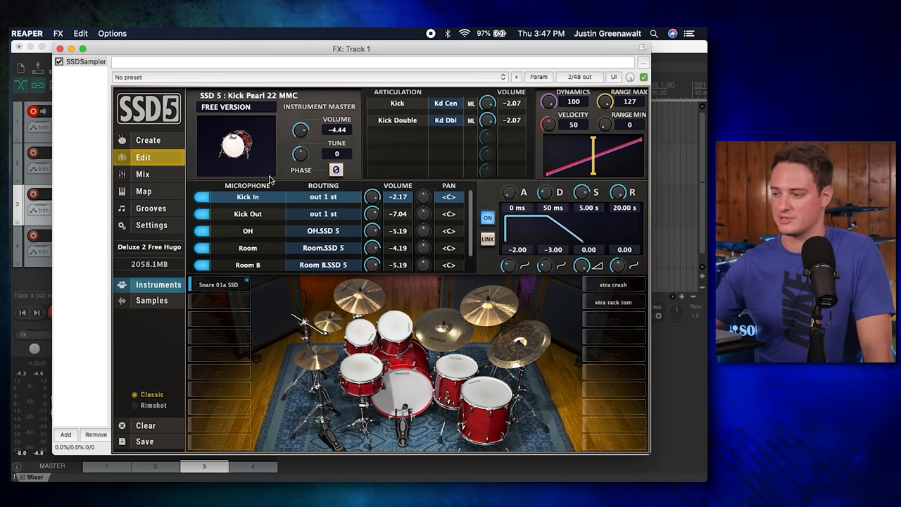
mouse_move(190, 188)
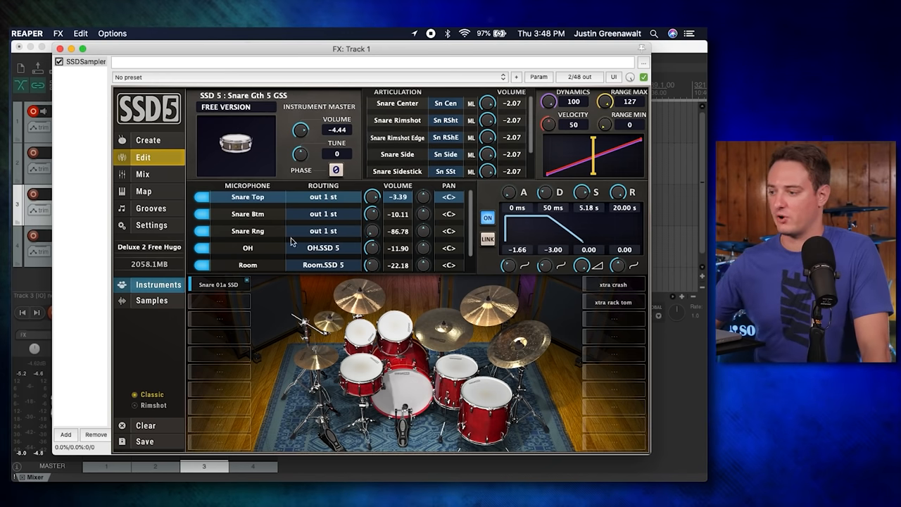
mouse_move(259, 248)
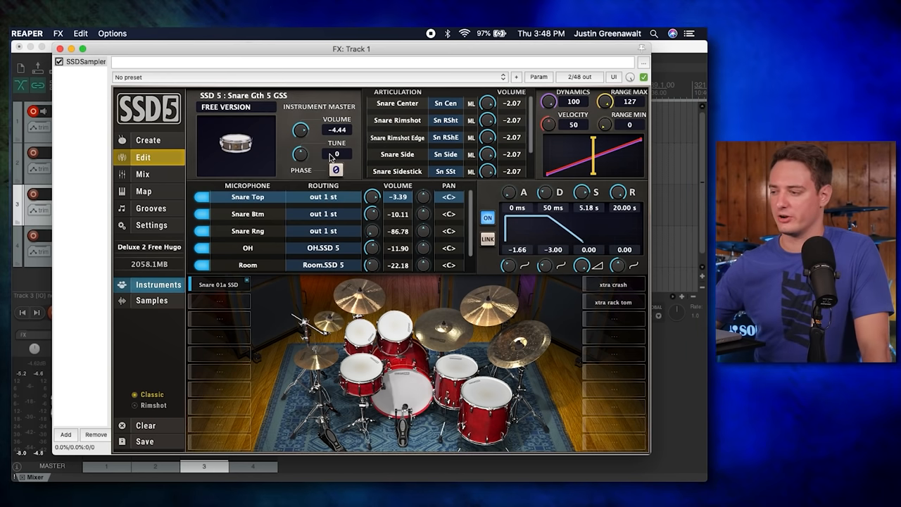
mouse_move(415, 107)
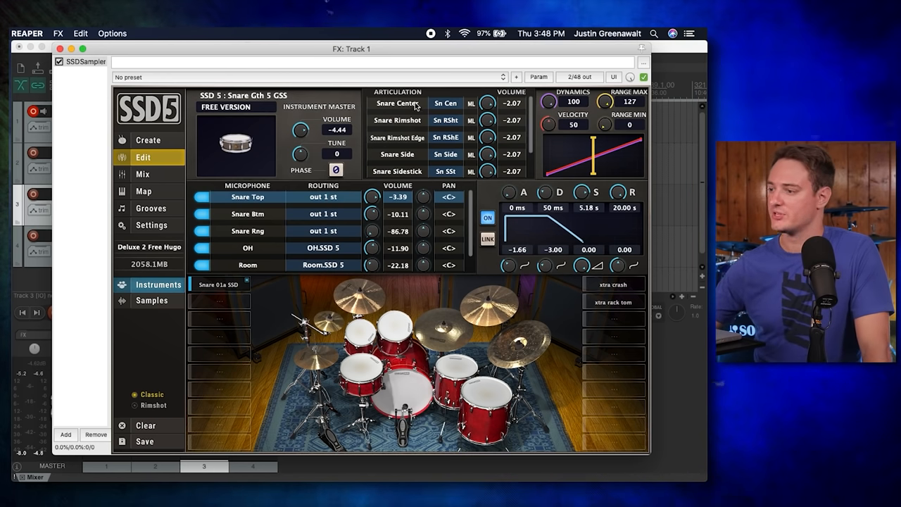
mouse_move(449, 129)
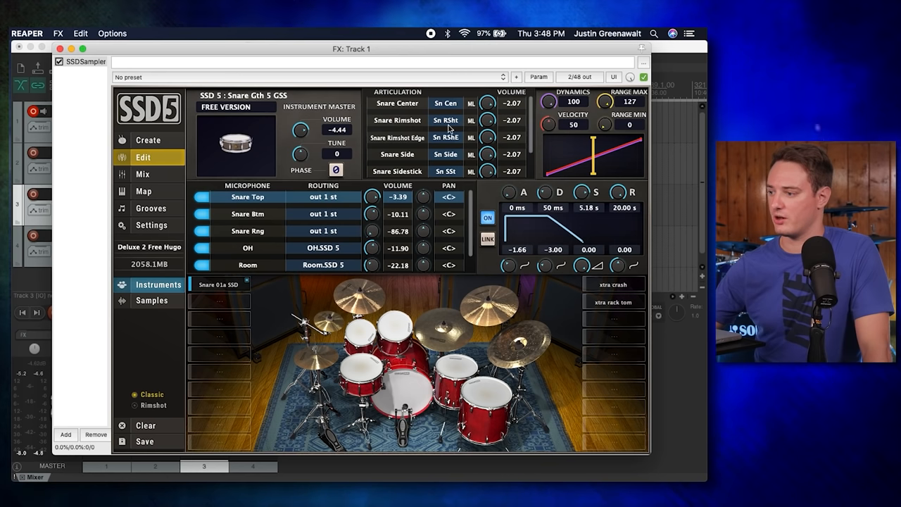
mouse_move(392, 172)
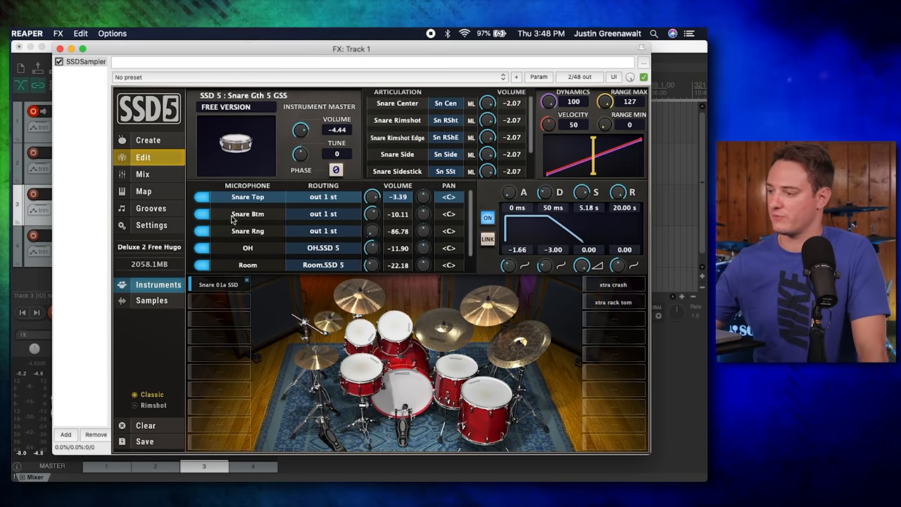
click(142, 174)
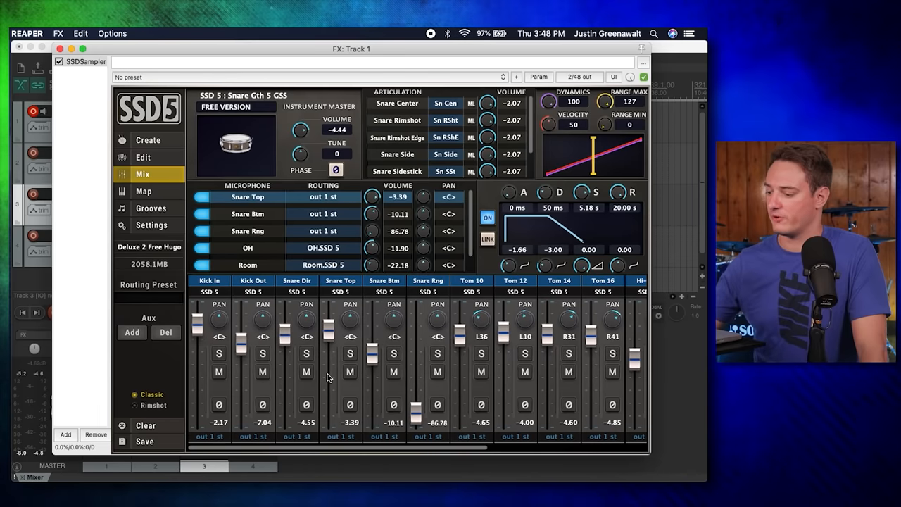
Step: Visit SSD5's Map page, cancel loading a mapping preset, and show the Settings page
click(144, 192)
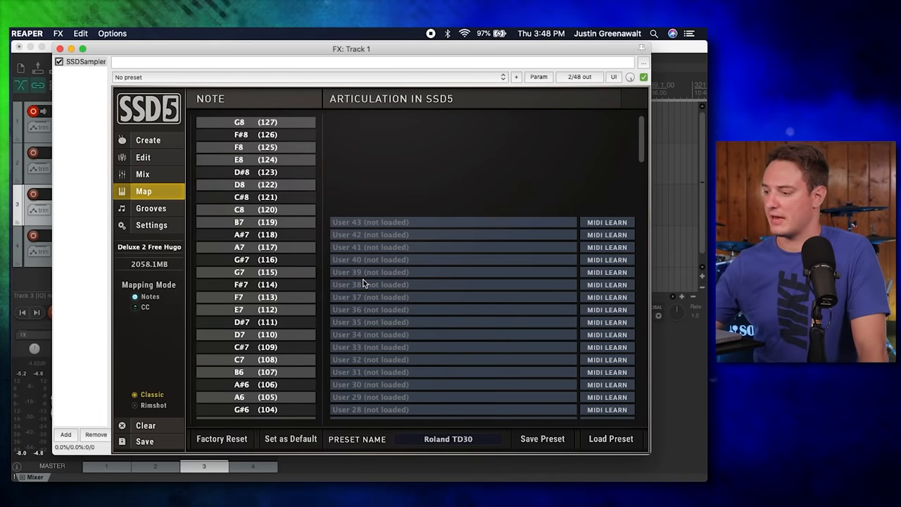
click(611, 439)
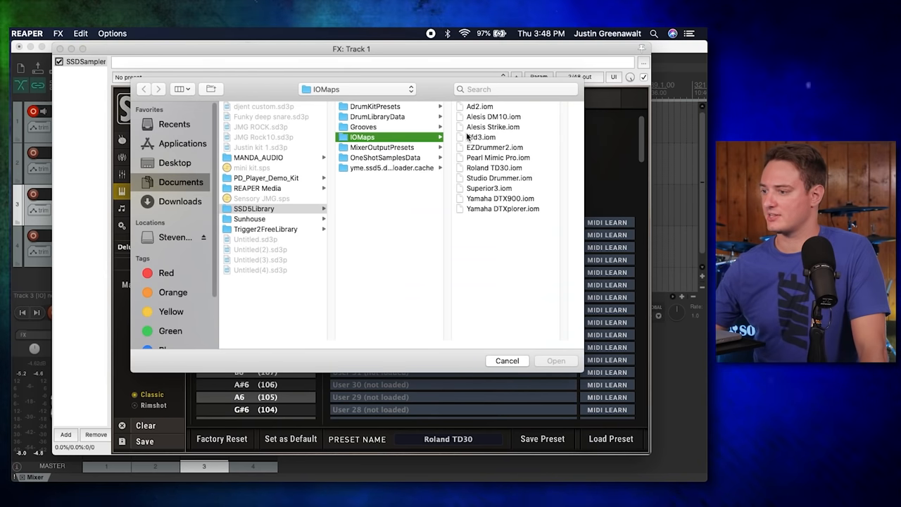
mouse_move(510, 349)
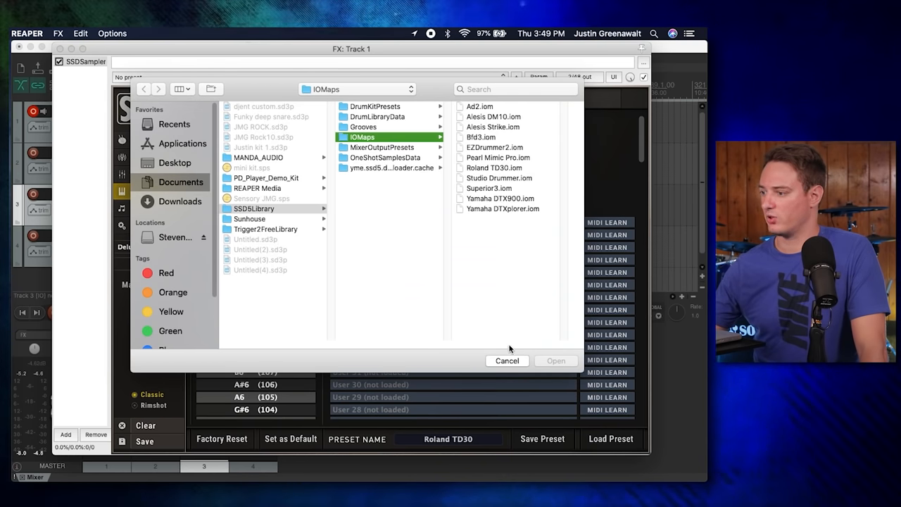
click(507, 361)
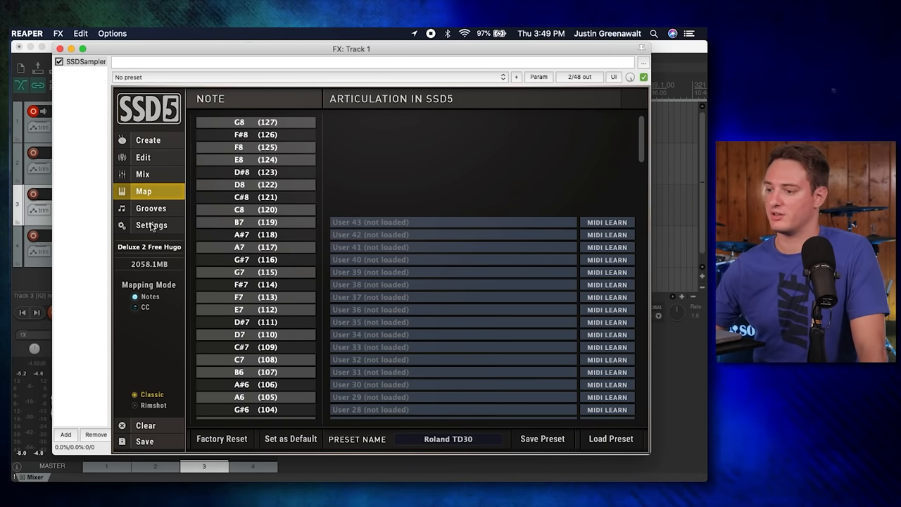
click(152, 226)
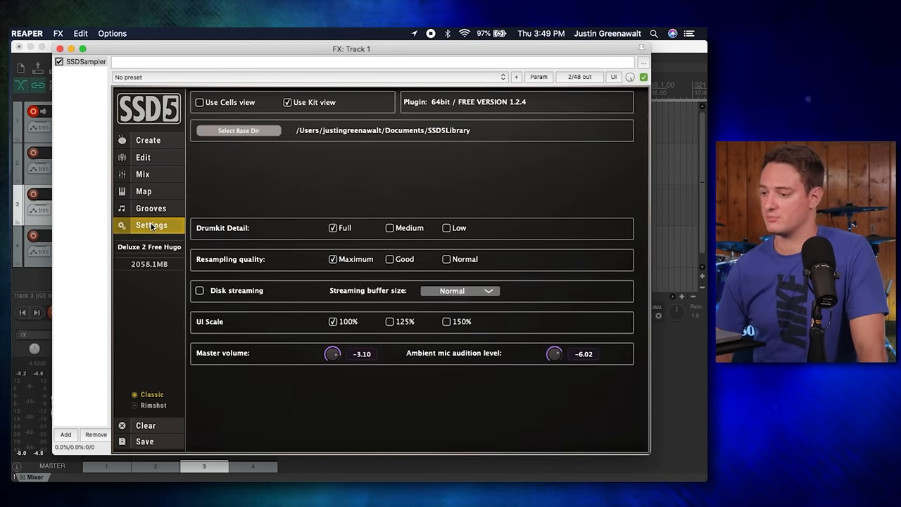
click(148, 139)
text(Roland TD30 Dr)
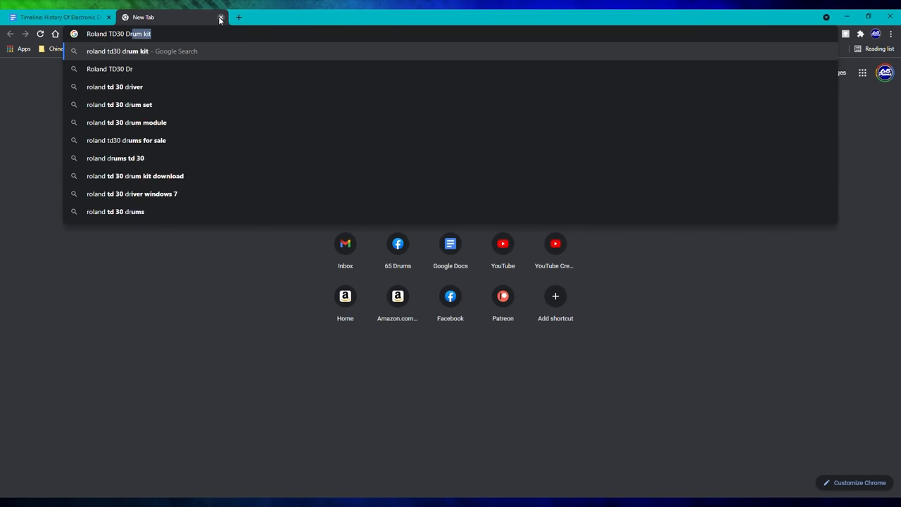
Step: Search 'Roland TD30 Drivers' and land on Roland's TD-30 Updates & Drivers support page
key(Return)
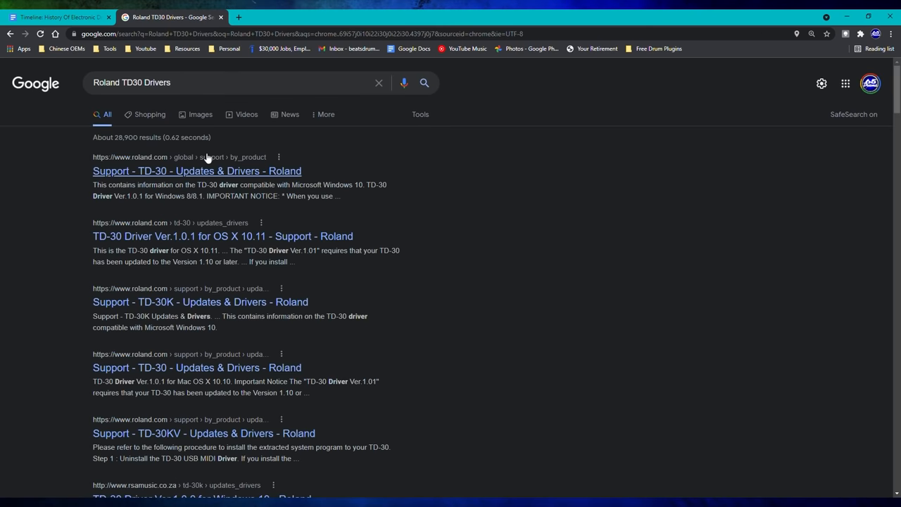
click(197, 170)
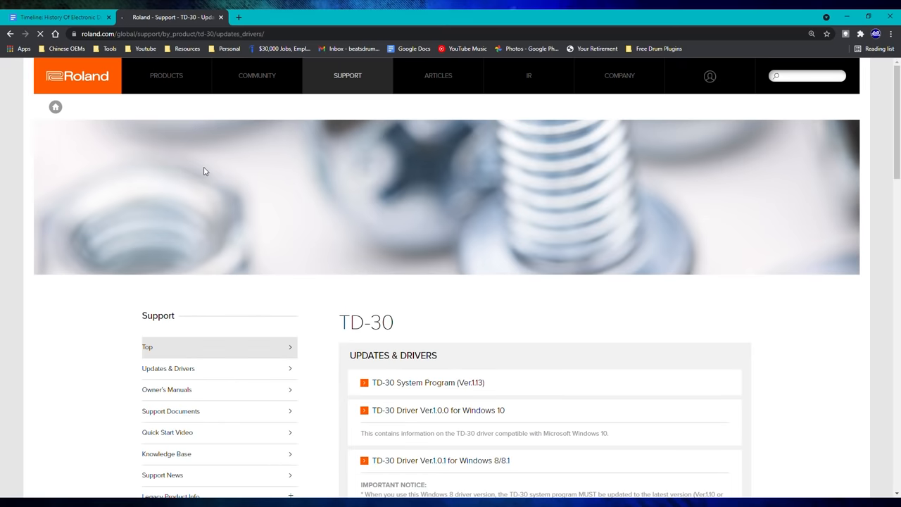
scroll(down, 3)
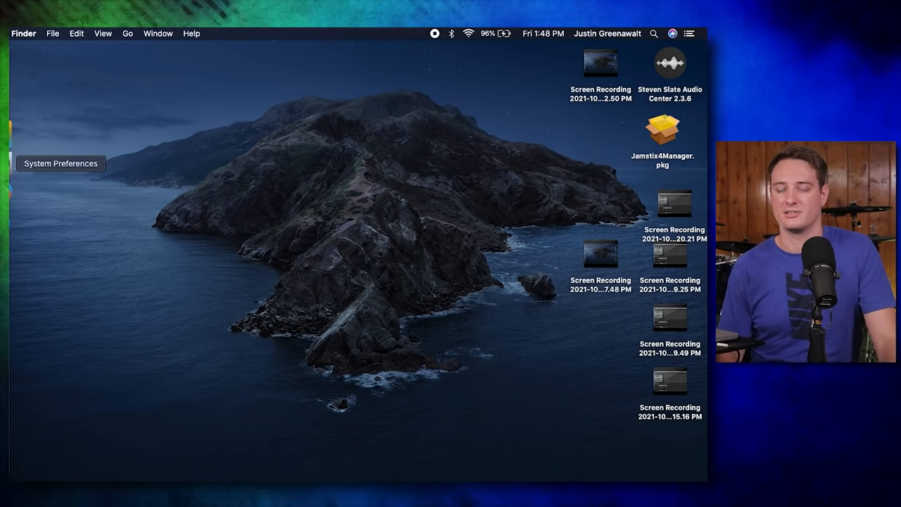
mouse_move(36, 204)
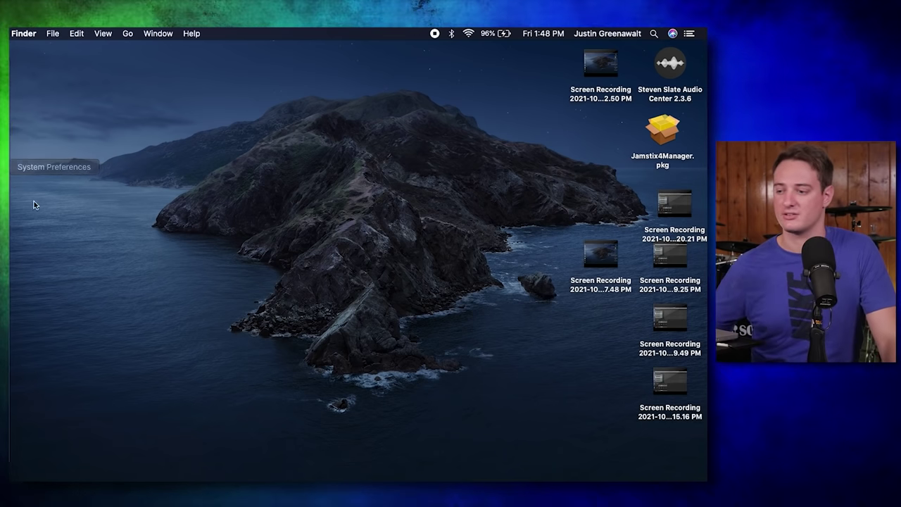
mouse_move(8, 189)
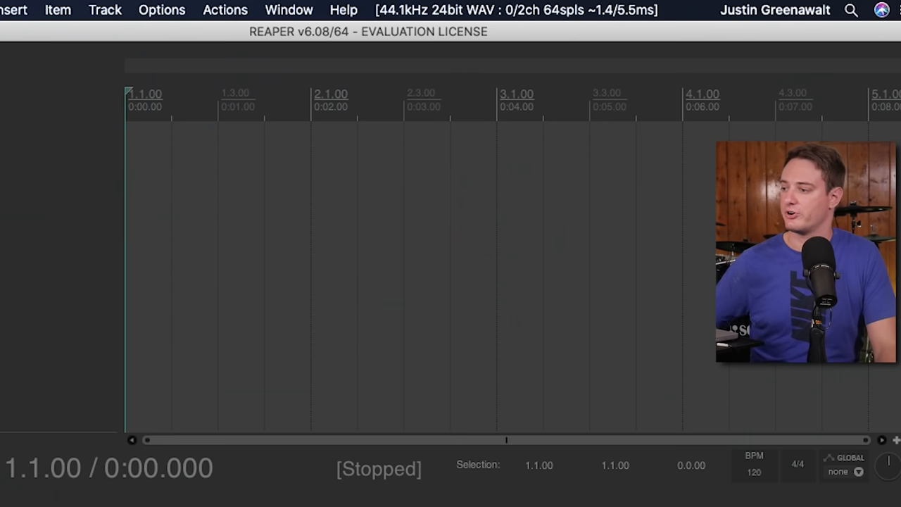
Step: Select TD-30 44.1kHz as REAPER's audio device in the audio device preferences
click(518, 8)
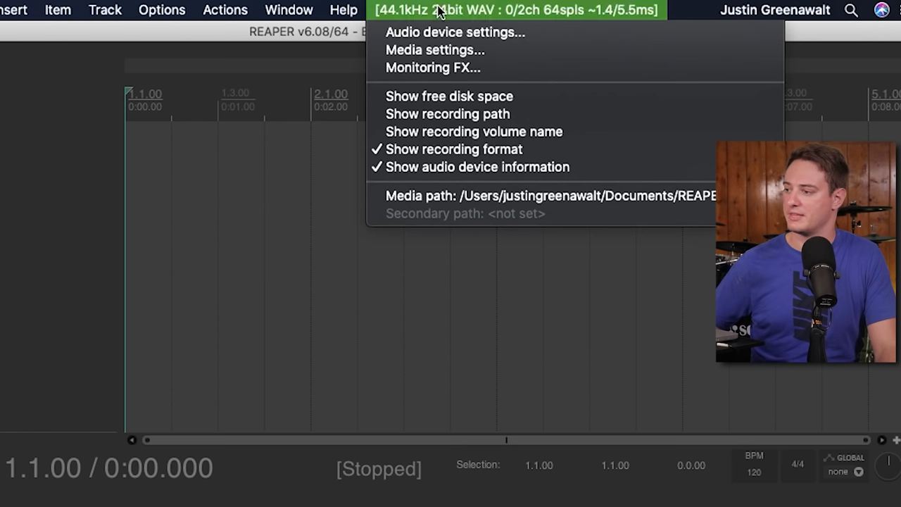
click(454, 31)
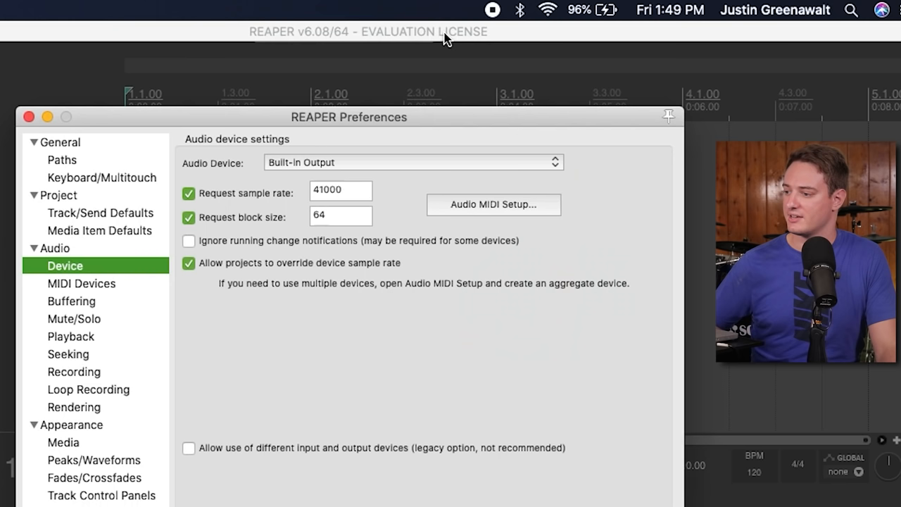
click(413, 162)
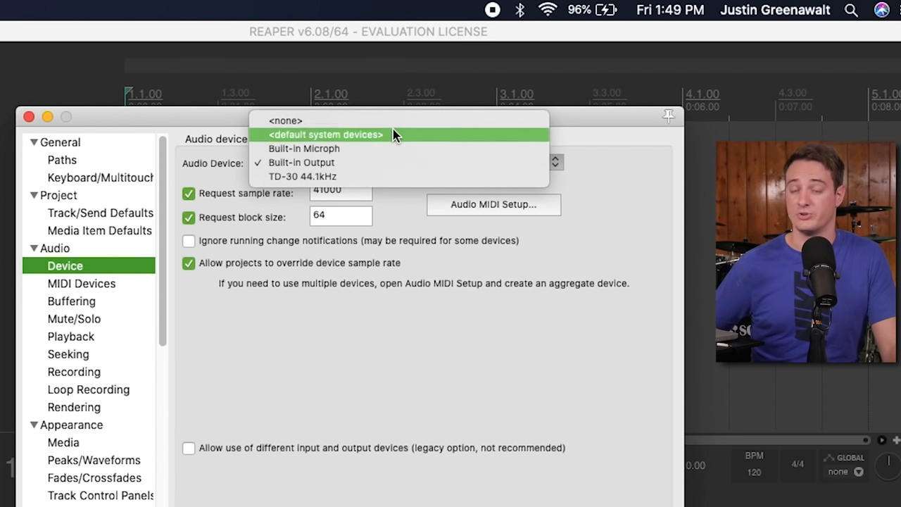
mouse_move(386, 163)
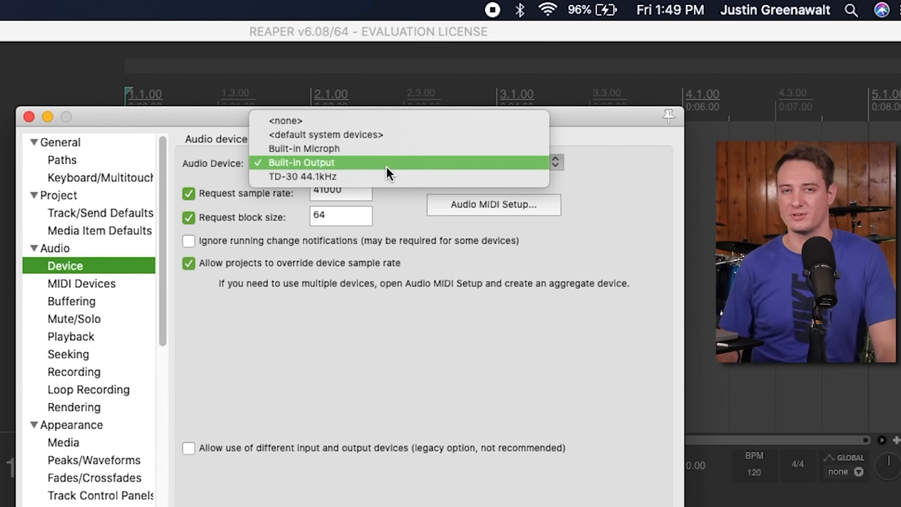
mouse_move(383, 177)
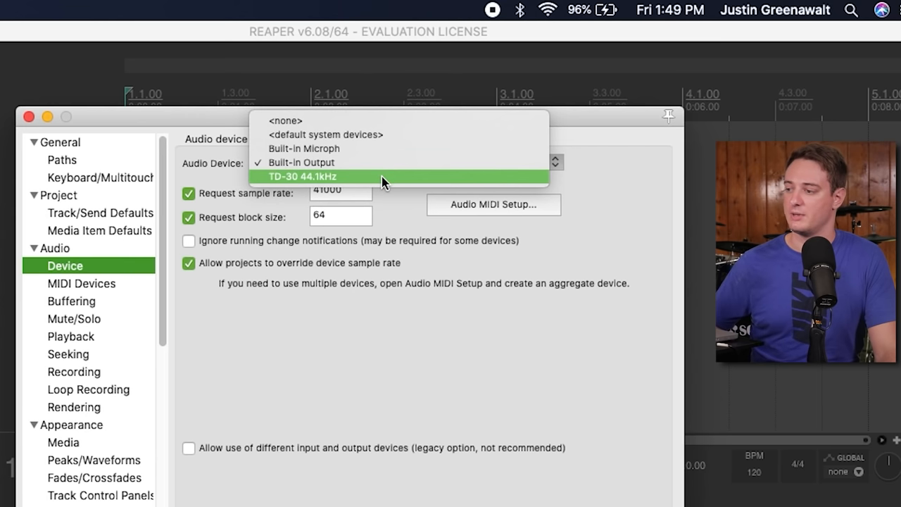
click(302, 176)
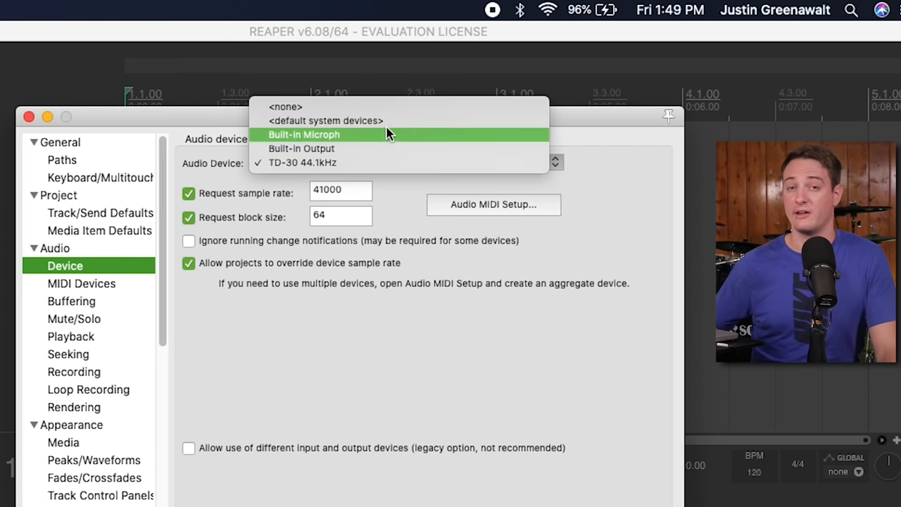
mouse_move(384, 149)
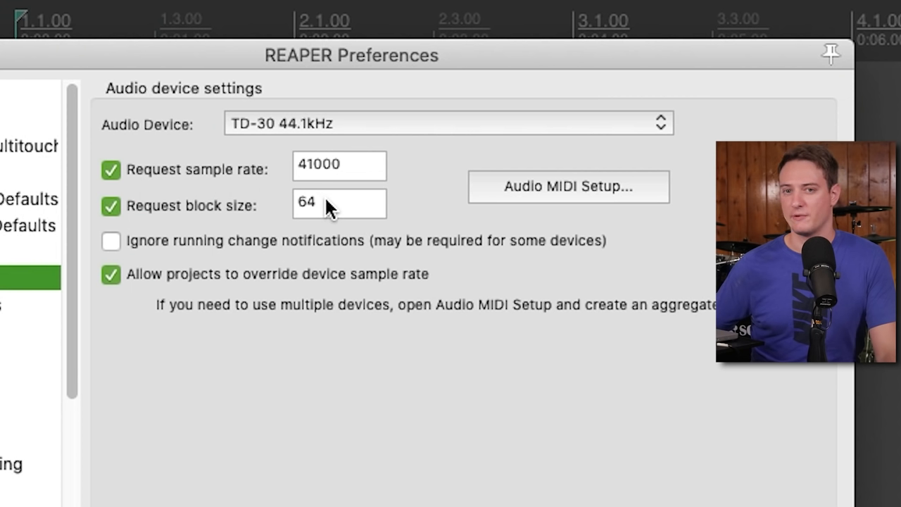
mouse_move(406, 225)
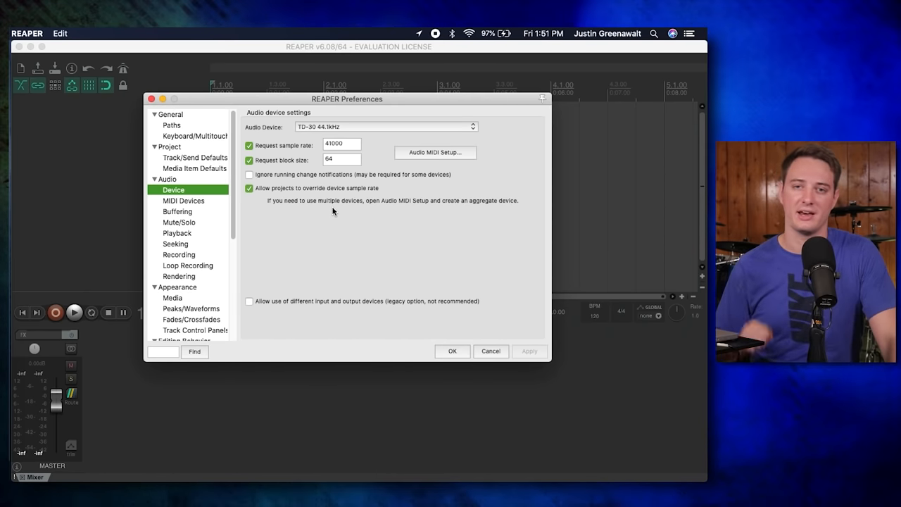
mouse_move(349, 168)
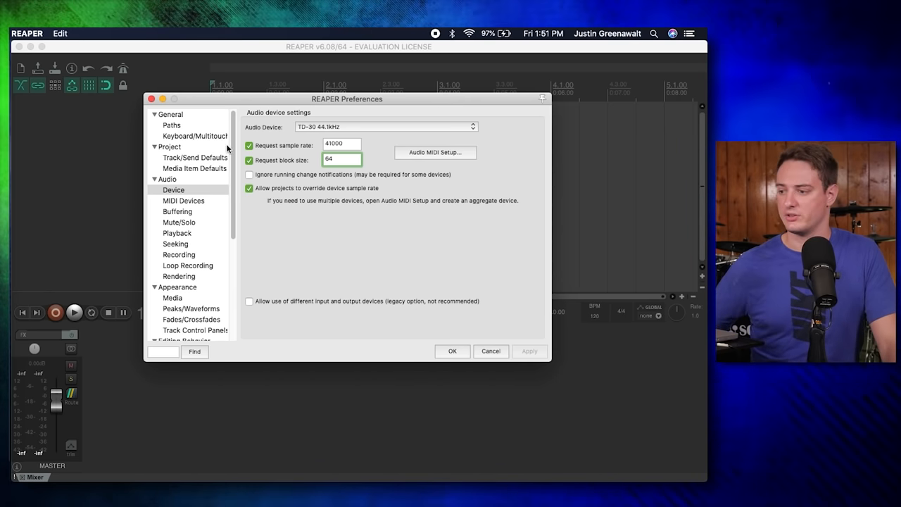
Step: Enable the Roland - TD-30 MIDI input under MIDI Devices and close Preferences
click(183, 200)
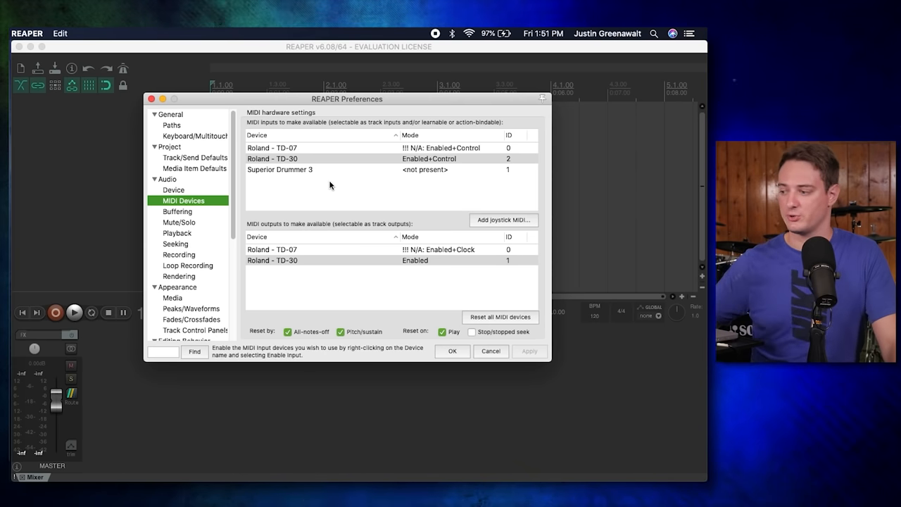
click(282, 158)
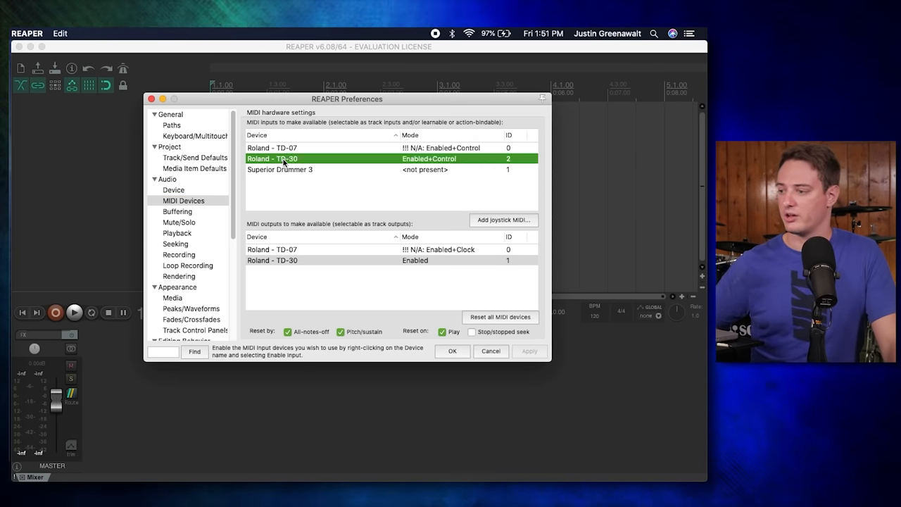
double_click(272, 158)
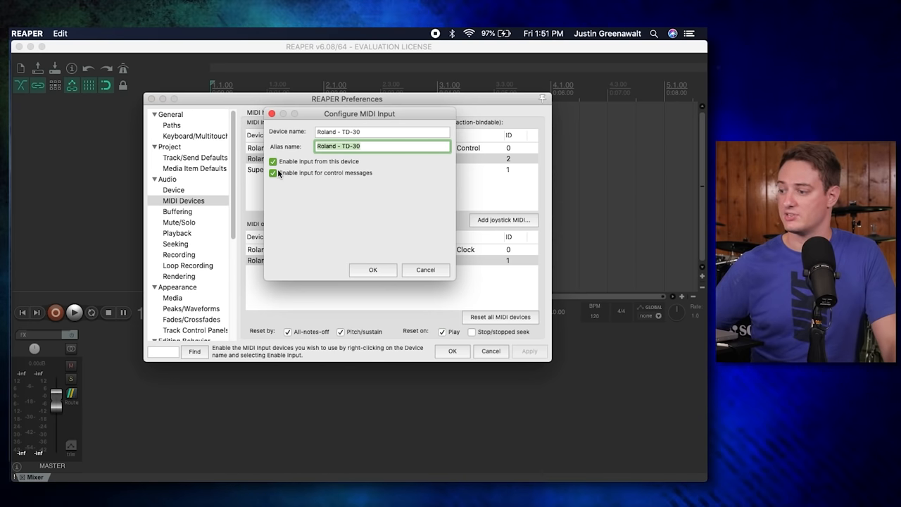
click(372, 271)
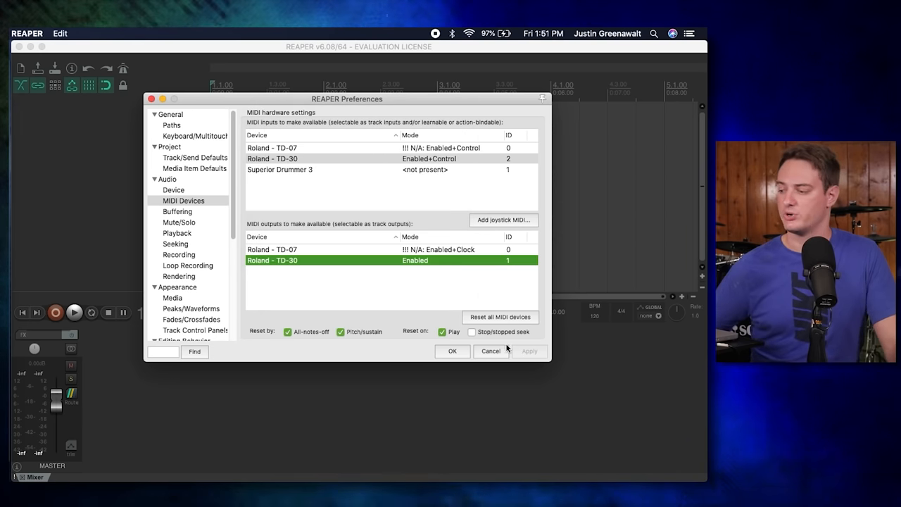
click(454, 350)
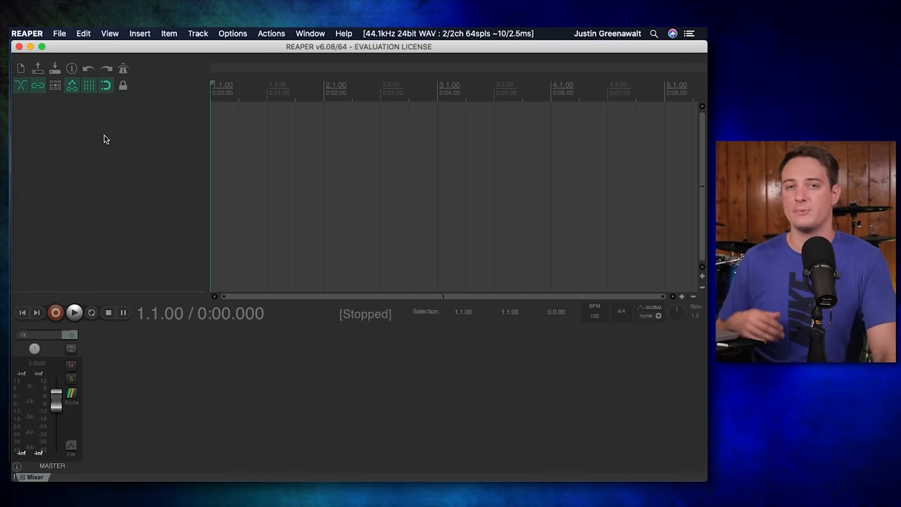
mouse_move(82, 144)
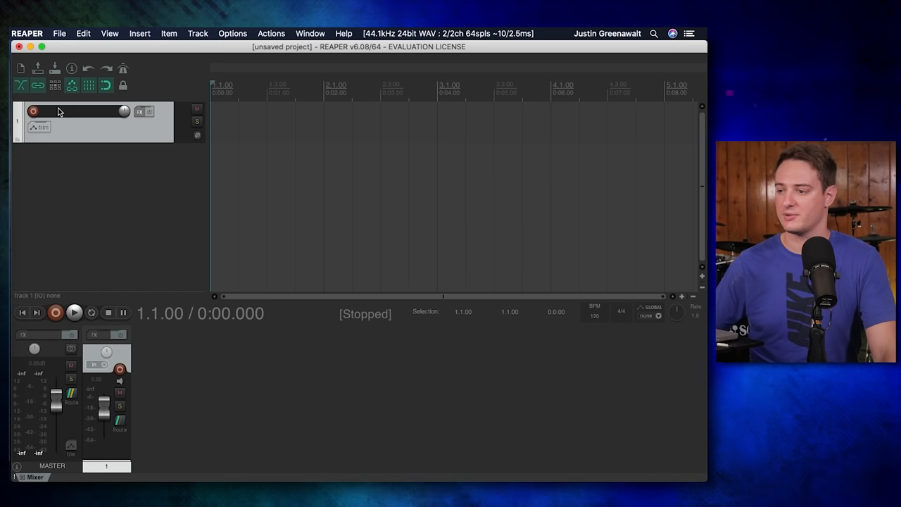
Step: Record-arm Track 1 and set its input to MIDI > Roland - TD-30
click(34, 113)
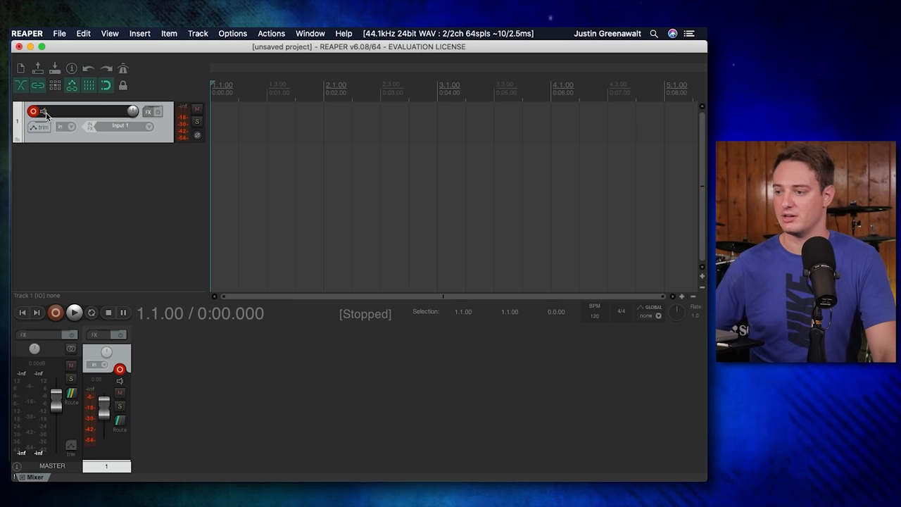
click(33, 112)
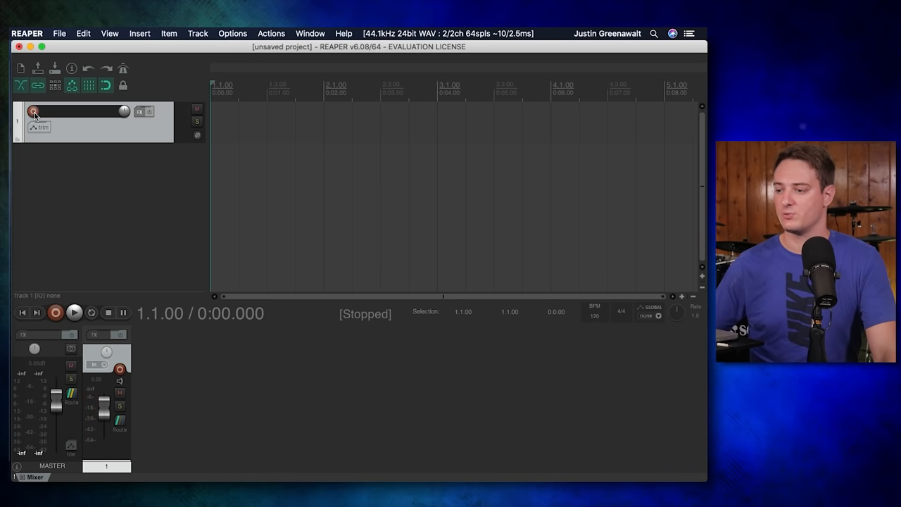
click(33, 112)
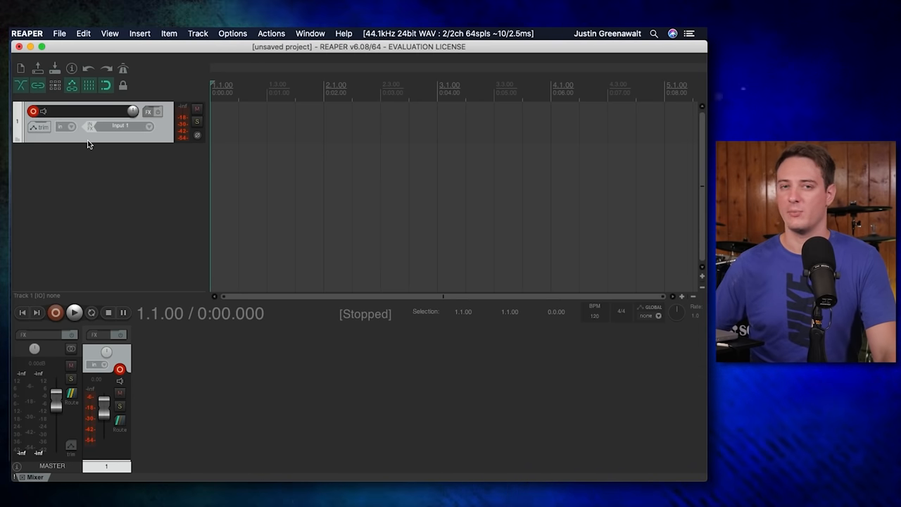
mouse_move(126, 130)
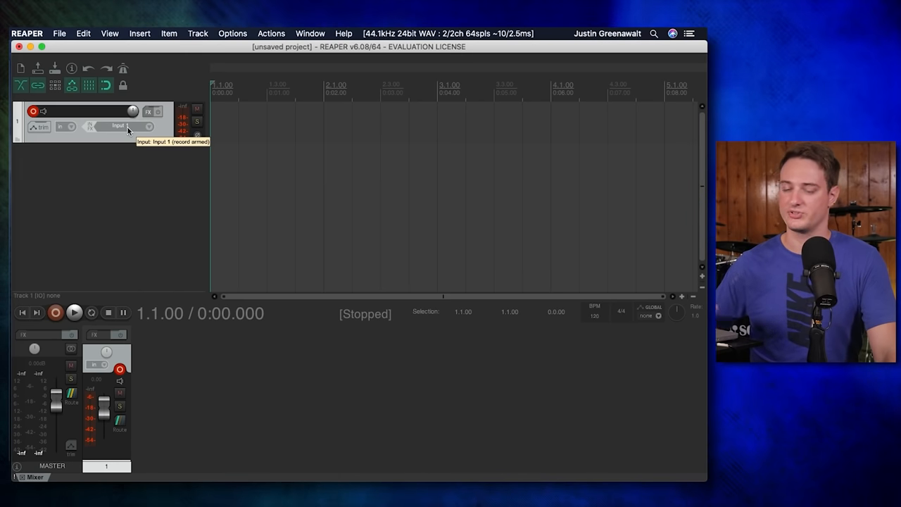
click(118, 127)
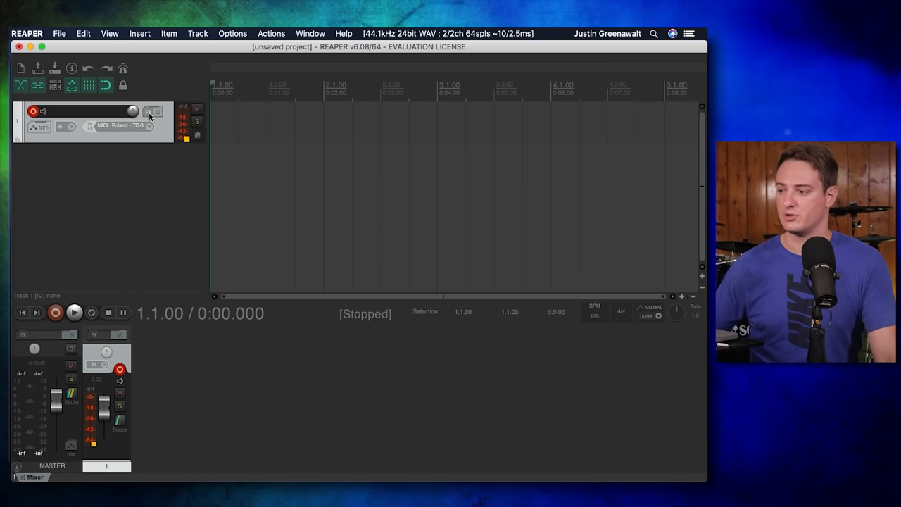
Step: Load VSTi: SSDSampler5 (Steven Slate) onto Track 1 from the Add FX browser
click(152, 111)
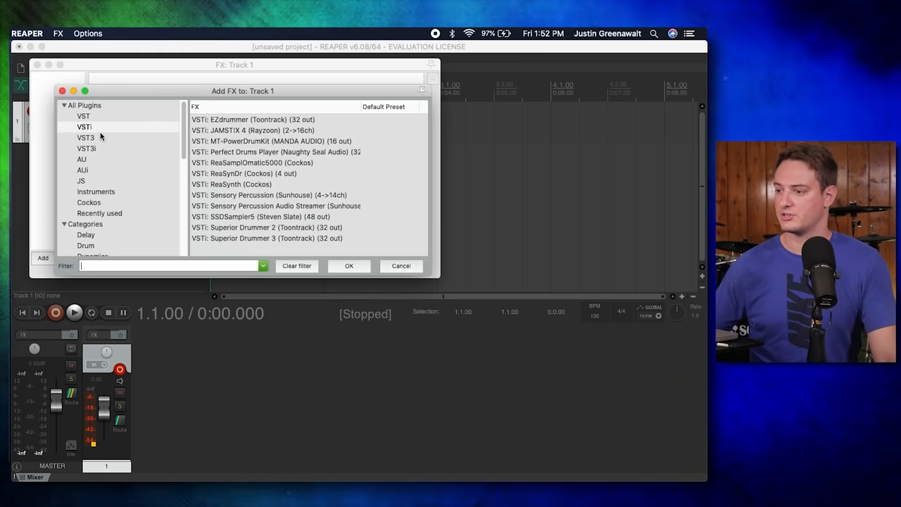
click(84, 126)
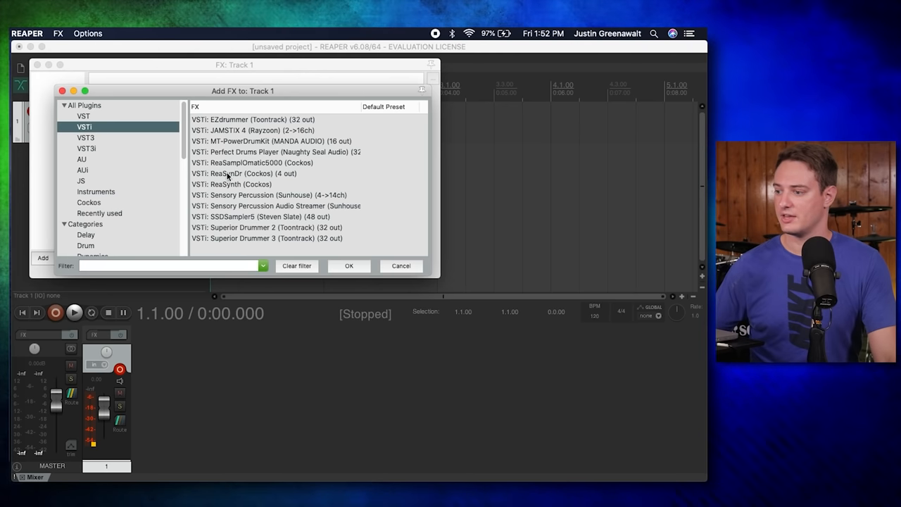
mouse_move(266, 222)
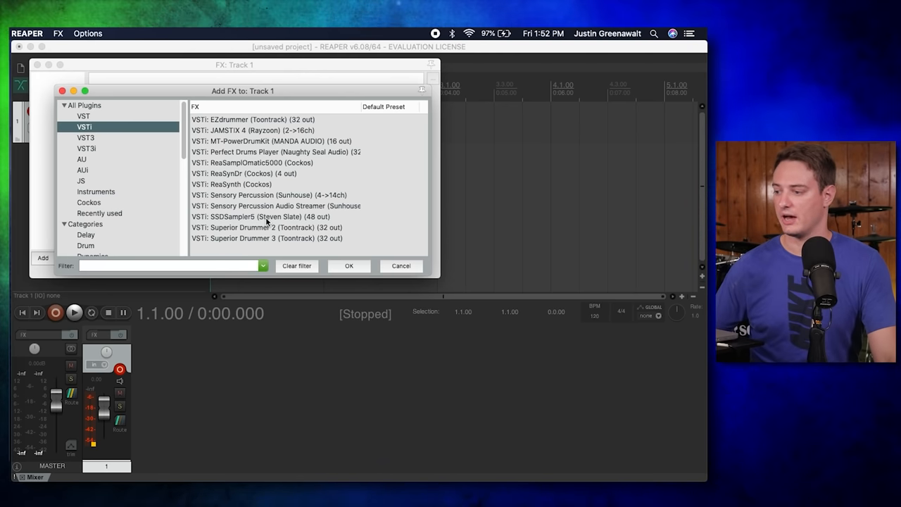
double_click(261, 216)
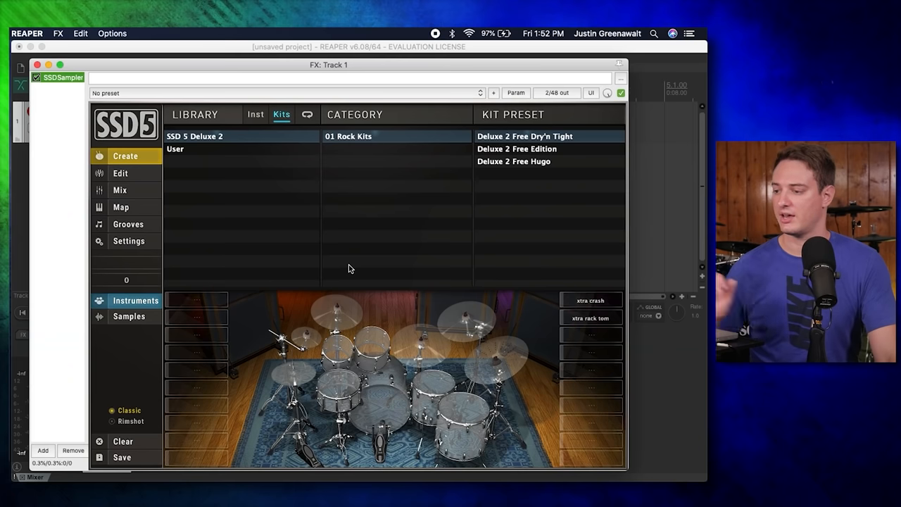